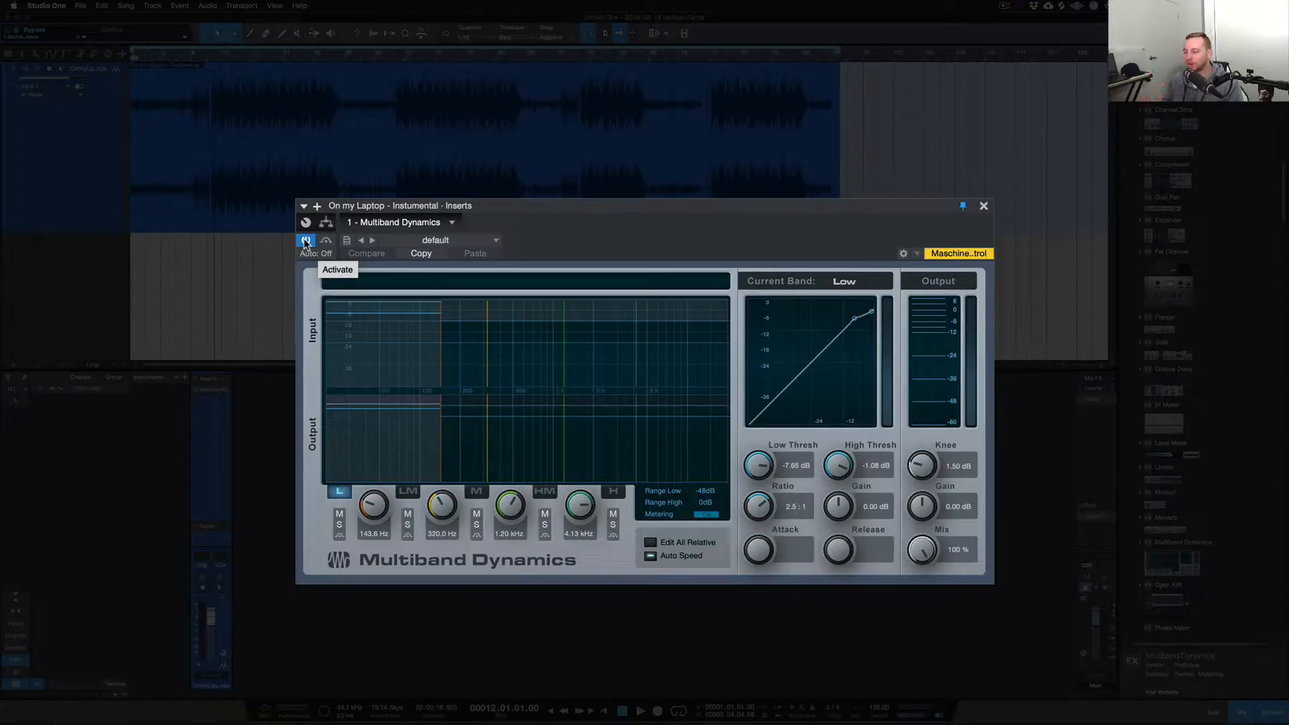
Bypass the Multiband Dynamics insert on the instrumental track.
click(305, 240)
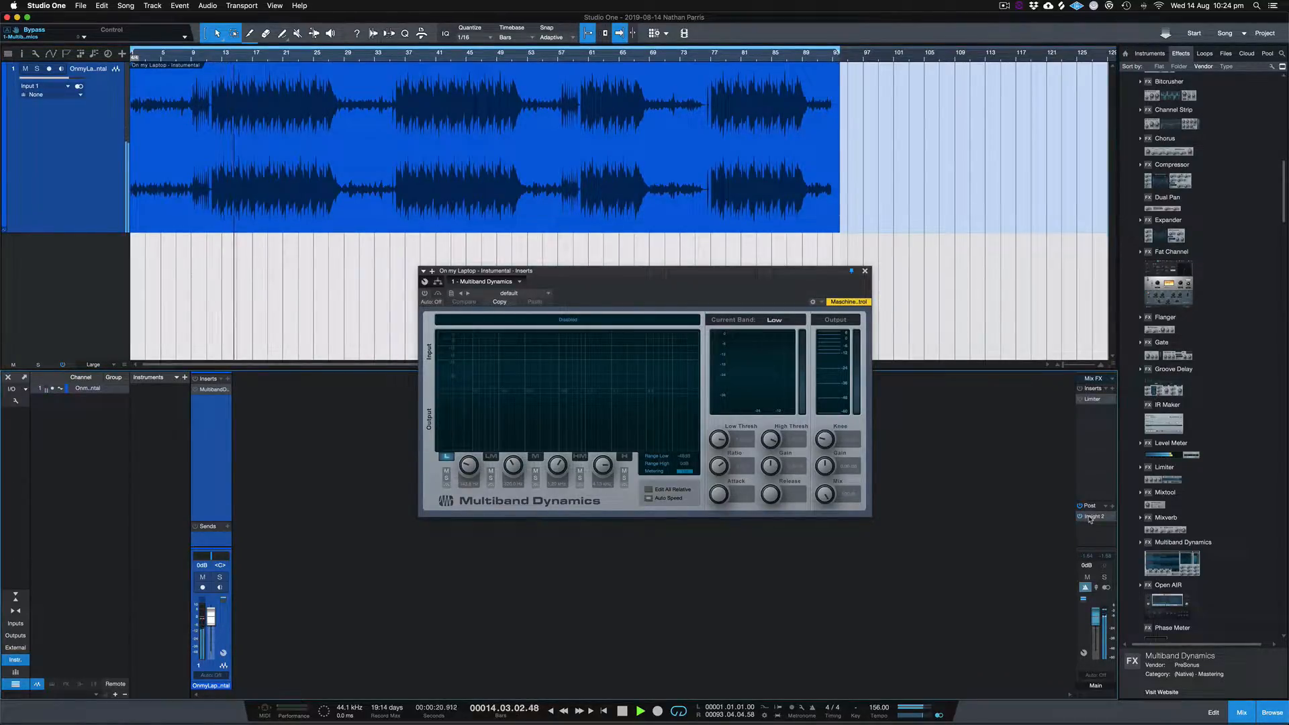
Open Insight 2 on the Main bus to read -13.3 LUFS integrated and 0.2 true peak.
click(1094, 517)
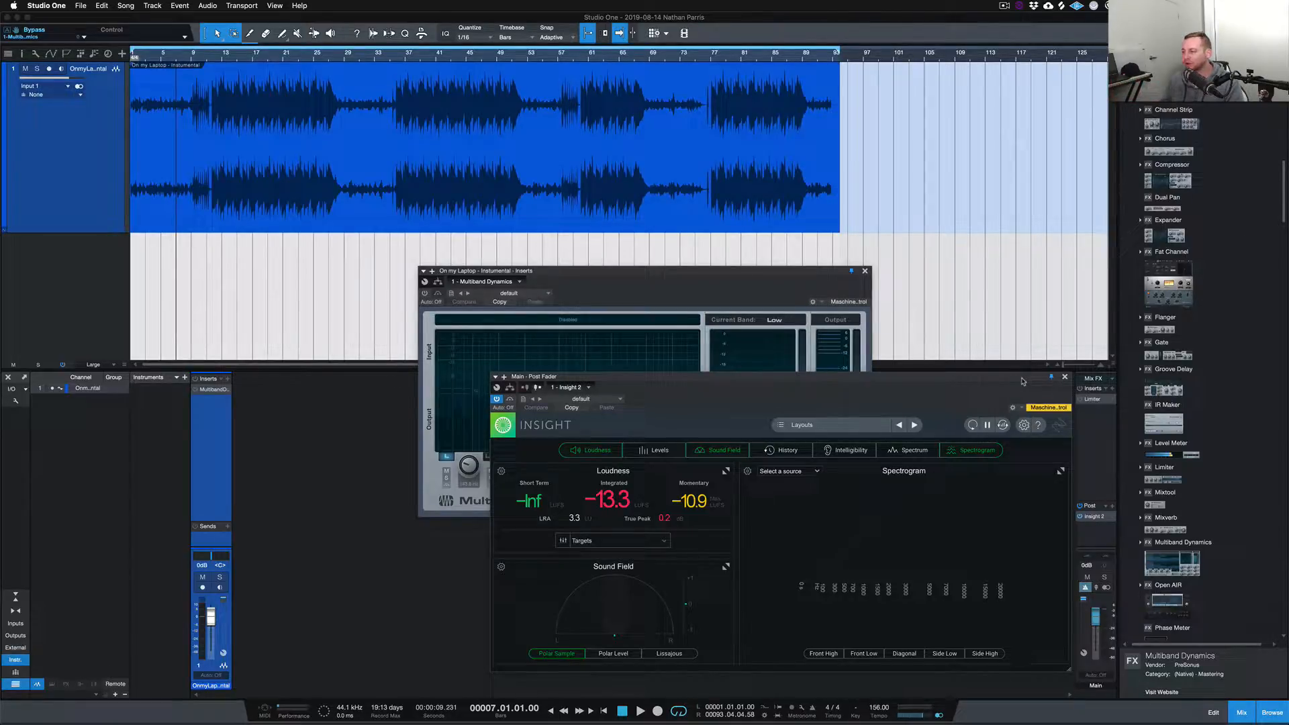
mouse_move(1065, 377)
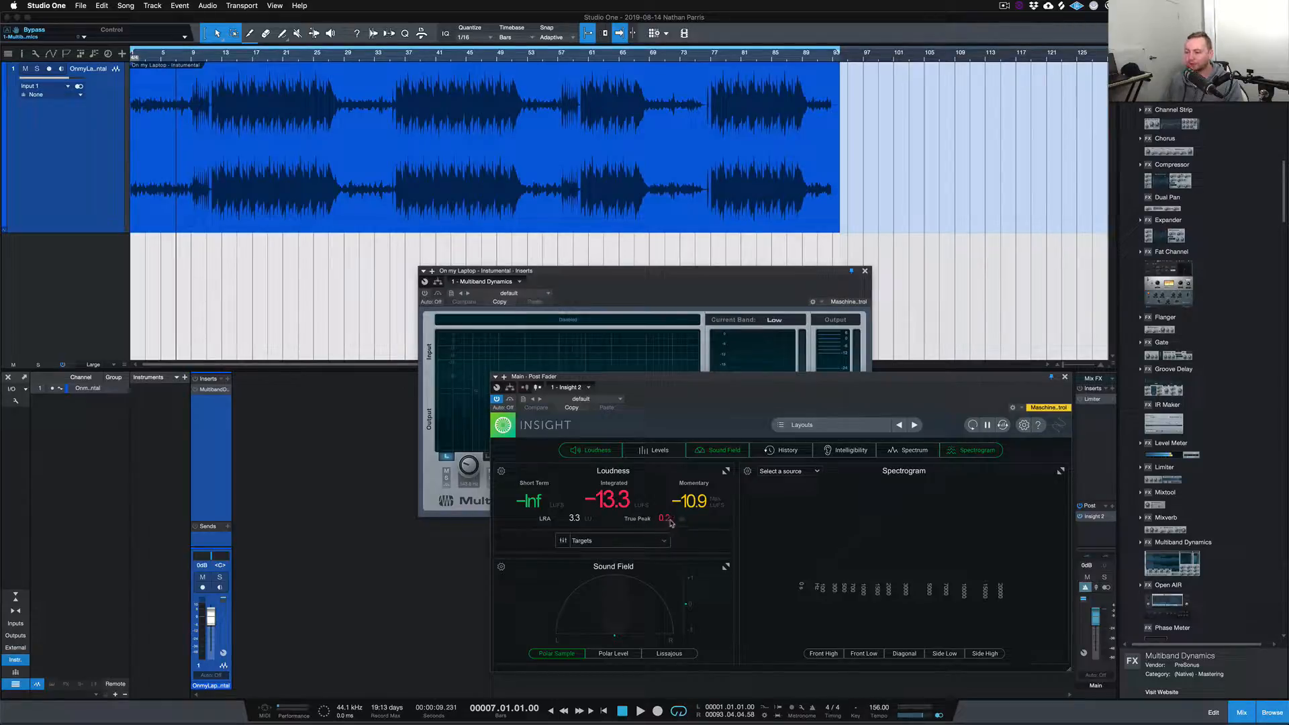
mouse_move(668, 520)
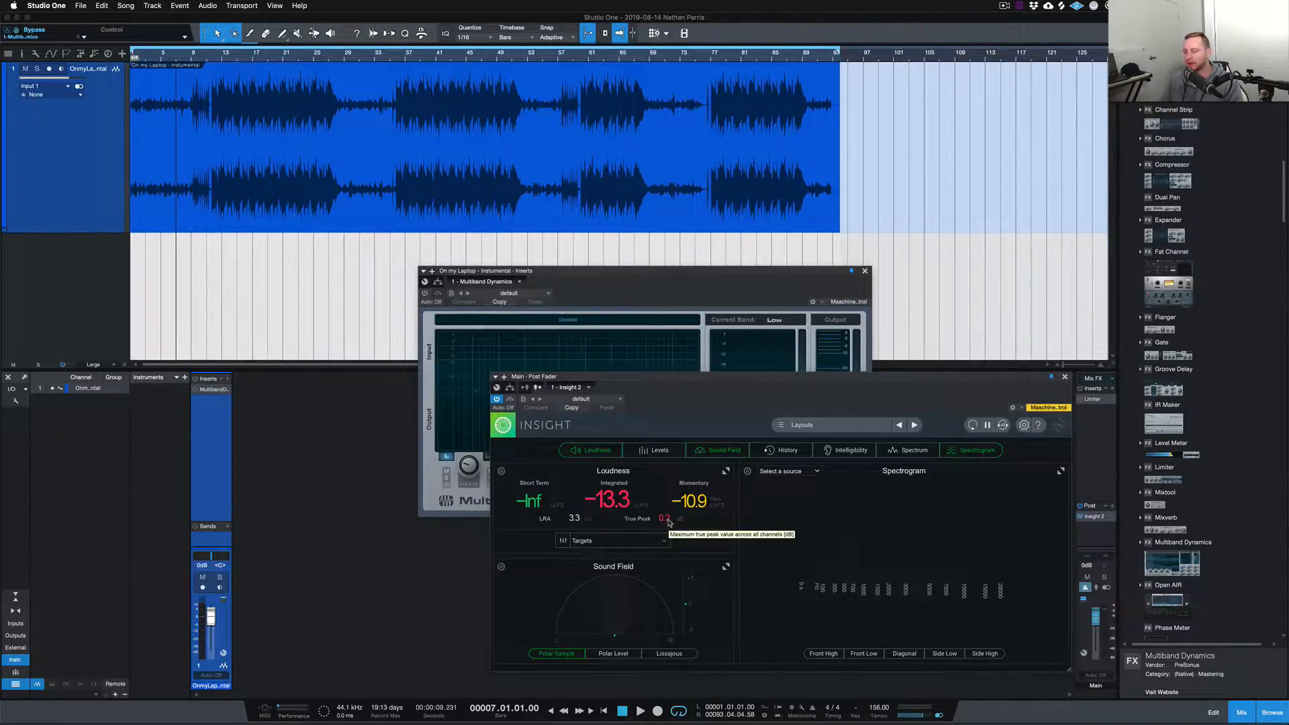
mouse_move(620, 524)
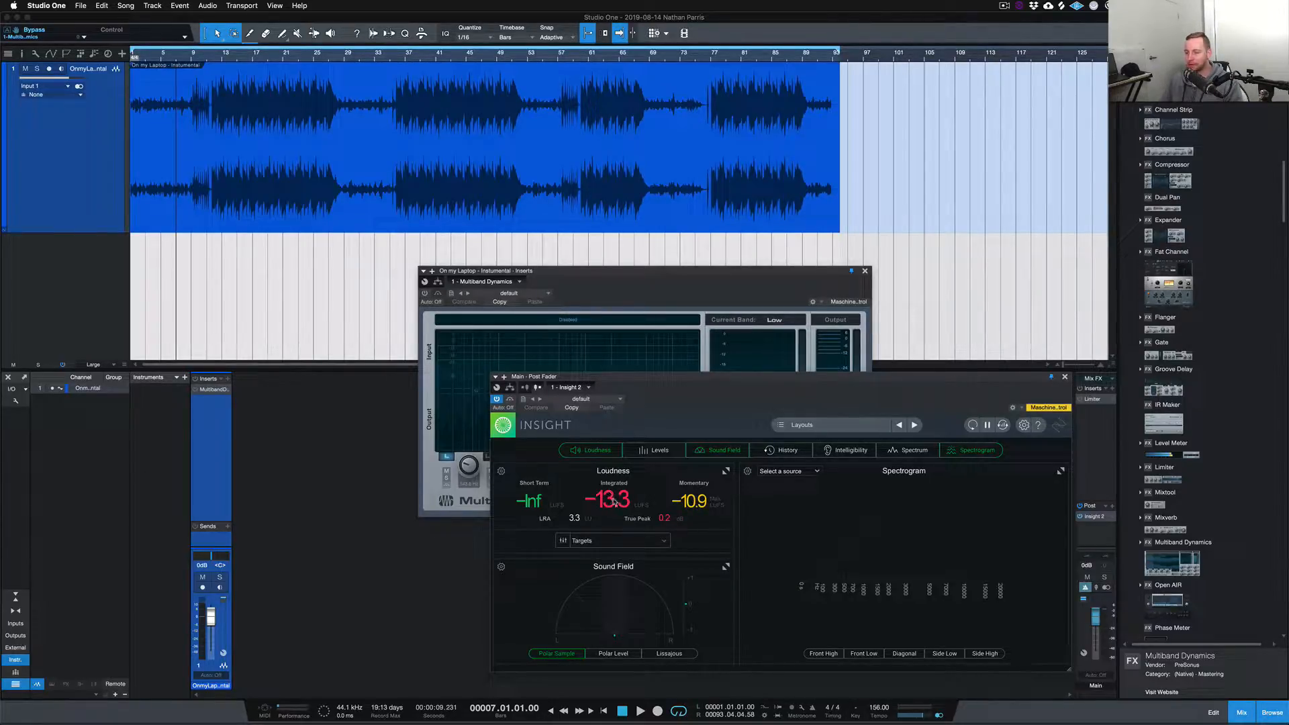
mouse_move(643, 509)
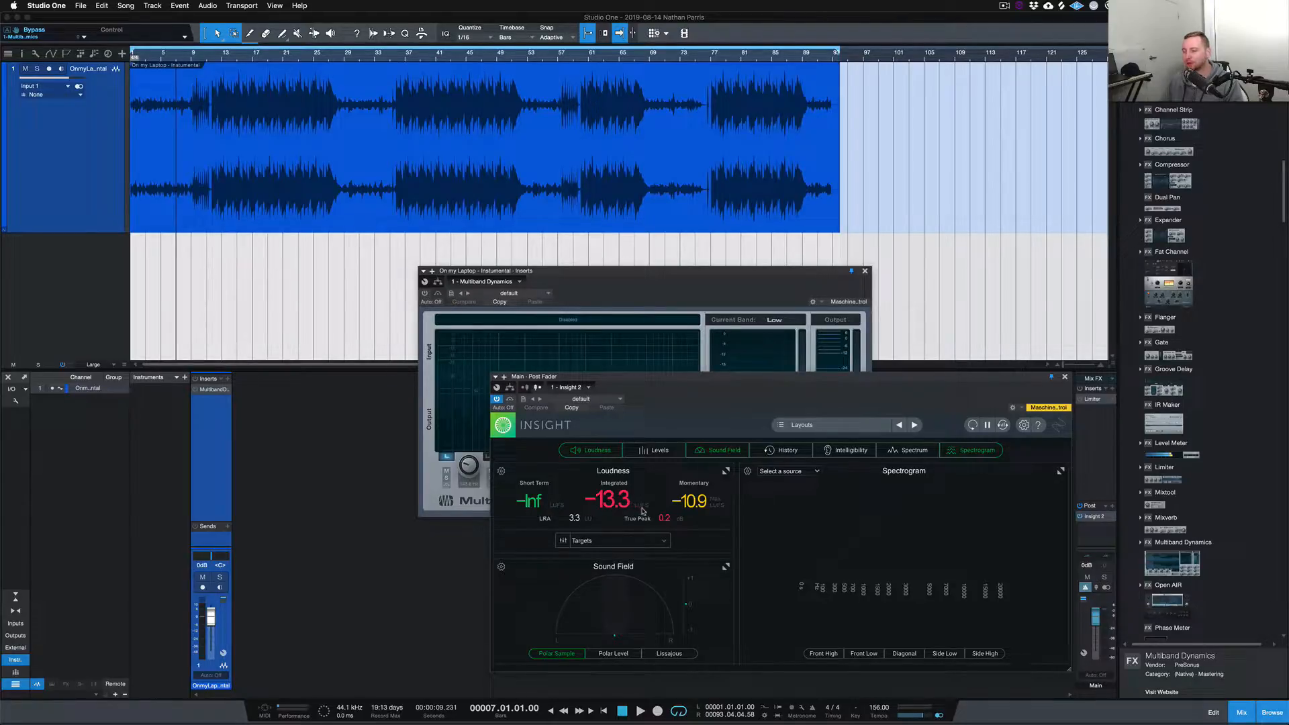
mouse_move(610, 490)
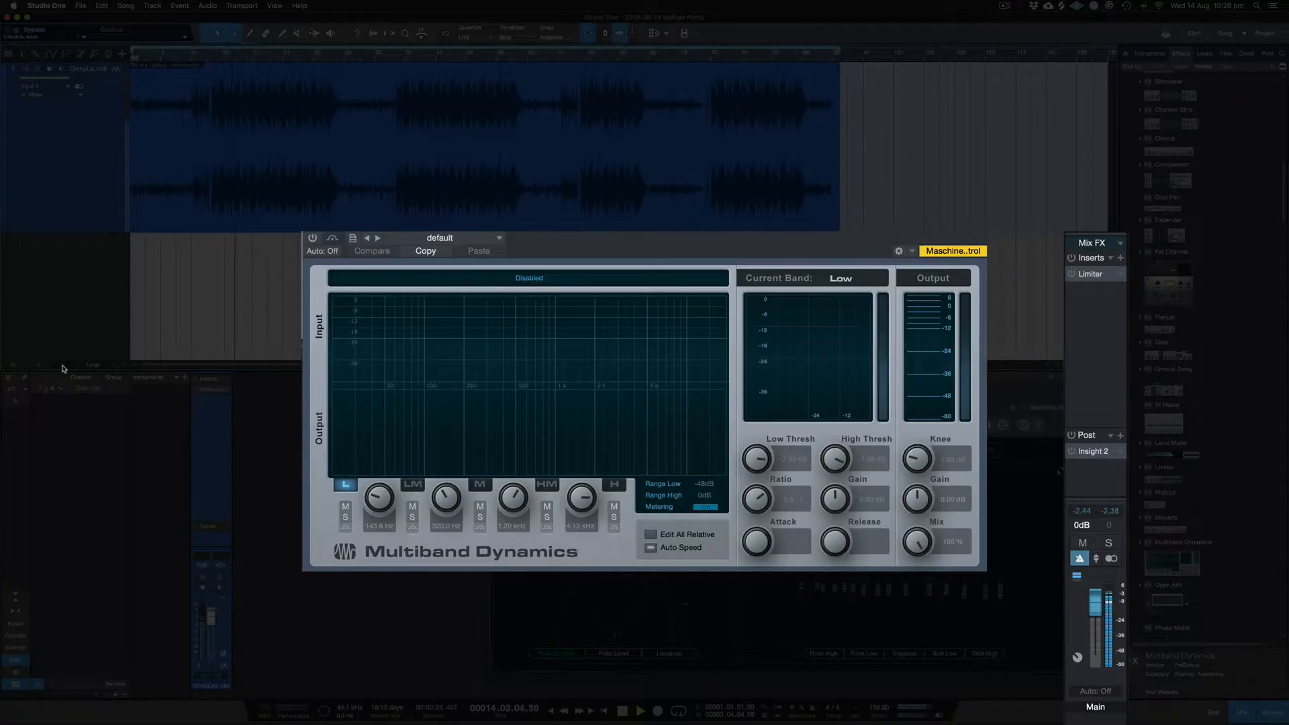
Reactivate Multiband Dynamics so Insight reads -12.2 LUFS integrated and 0.4 true peak.
click(312, 238)
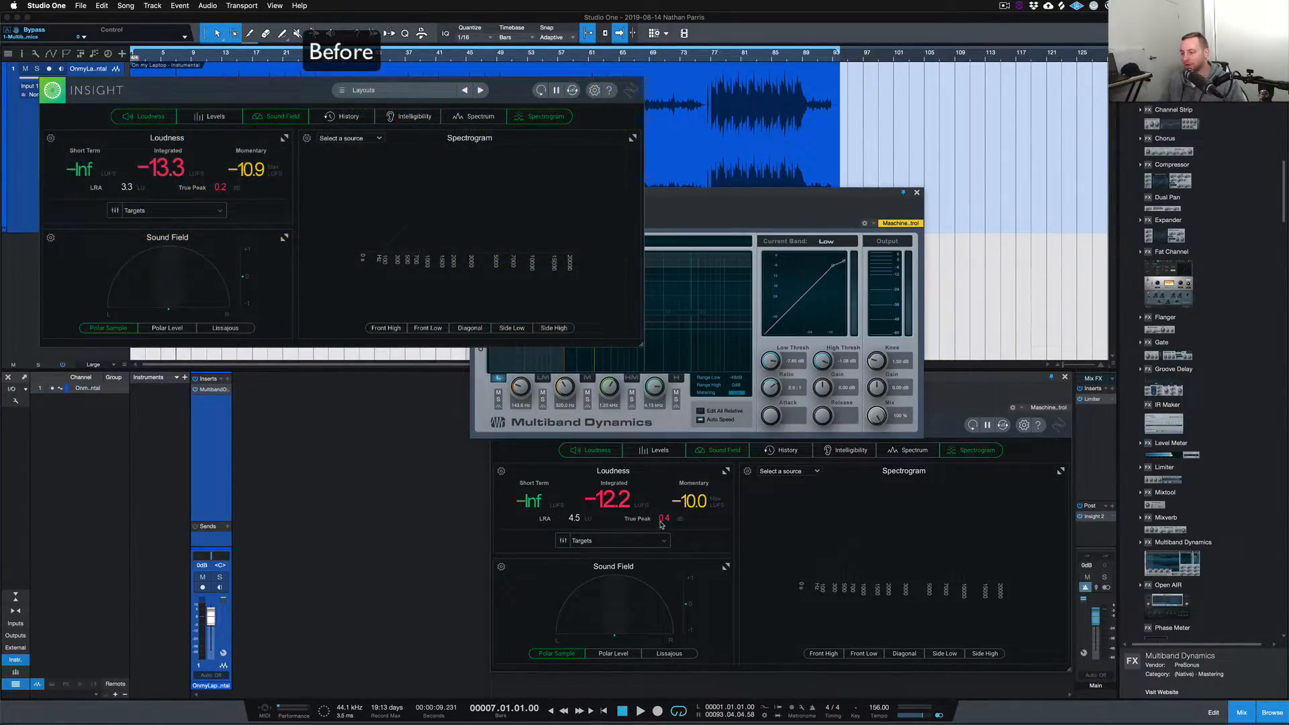
mouse_move(663, 517)
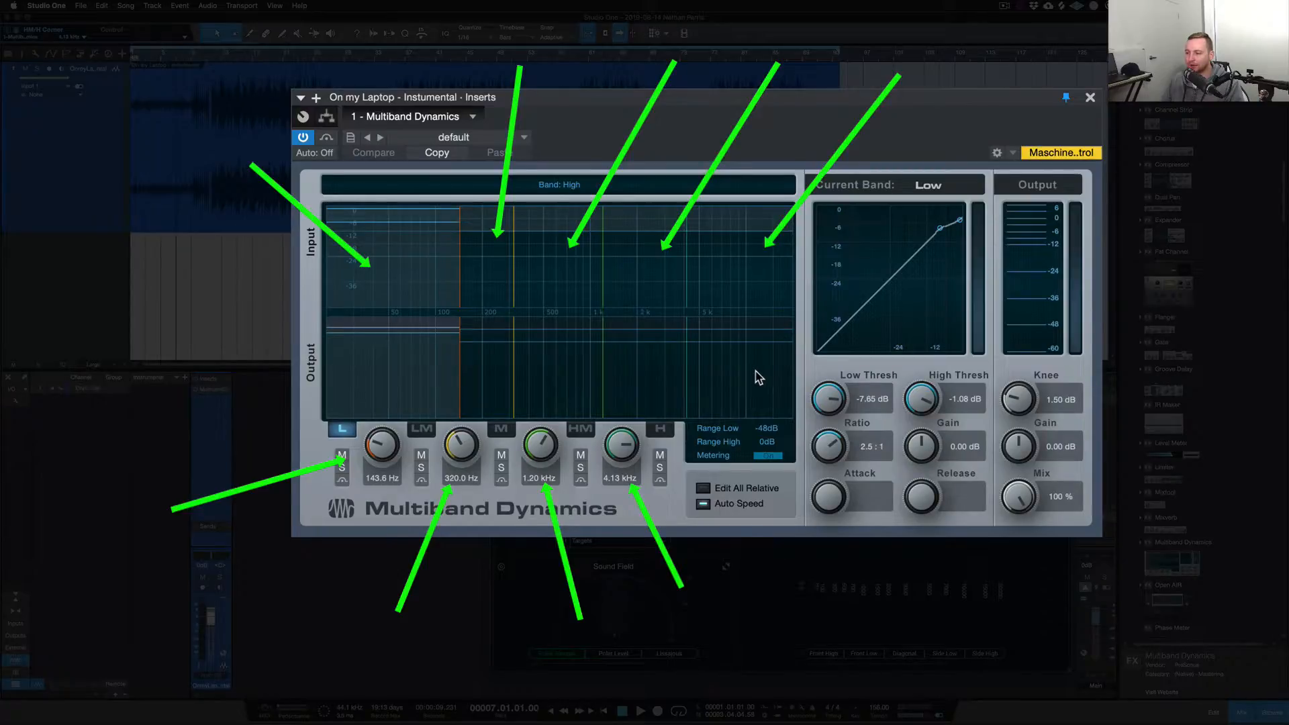
Inspect the High, High Mid and Low Mid band settings, then one more band.
click(659, 428)
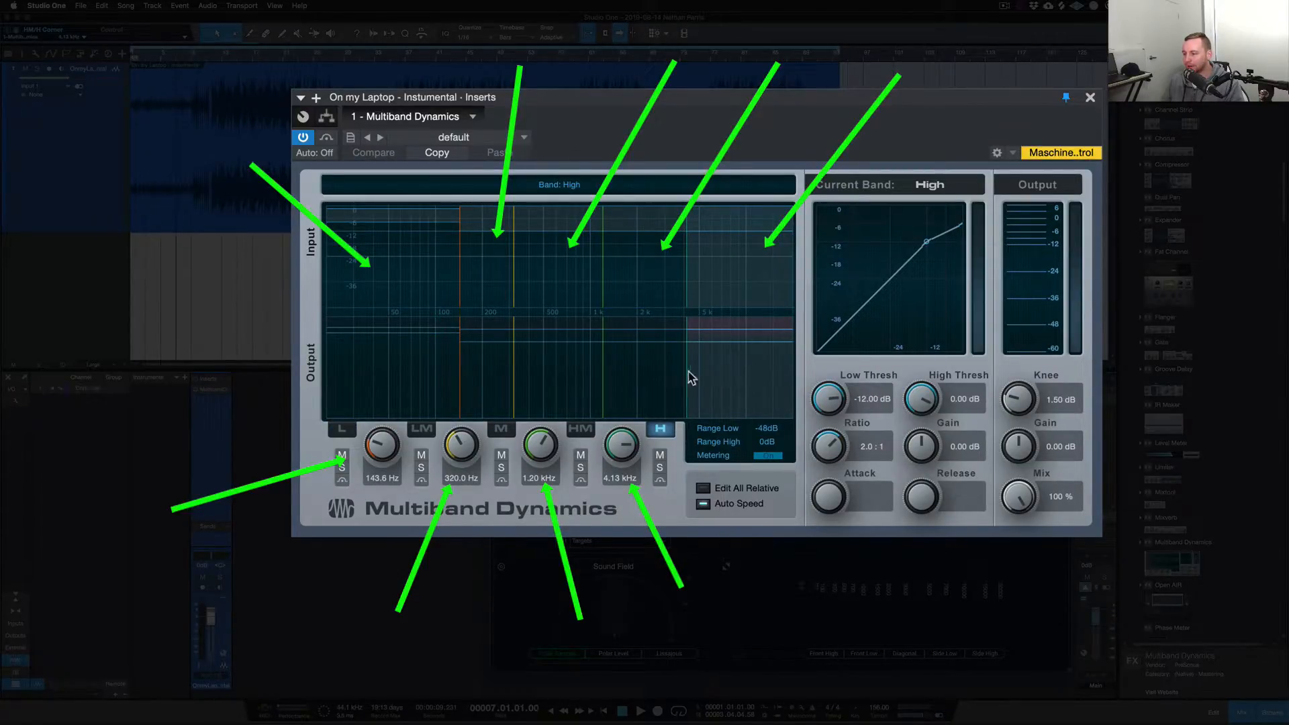
click(578, 428)
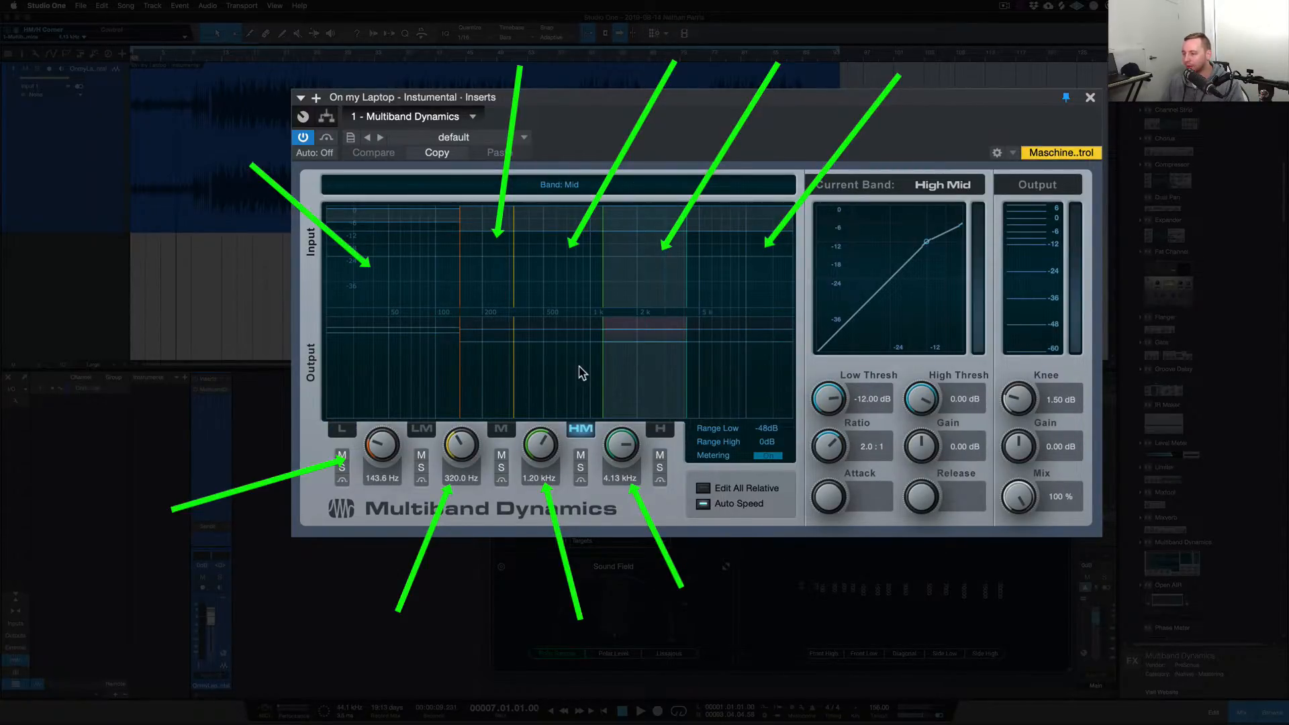
click(422, 429)
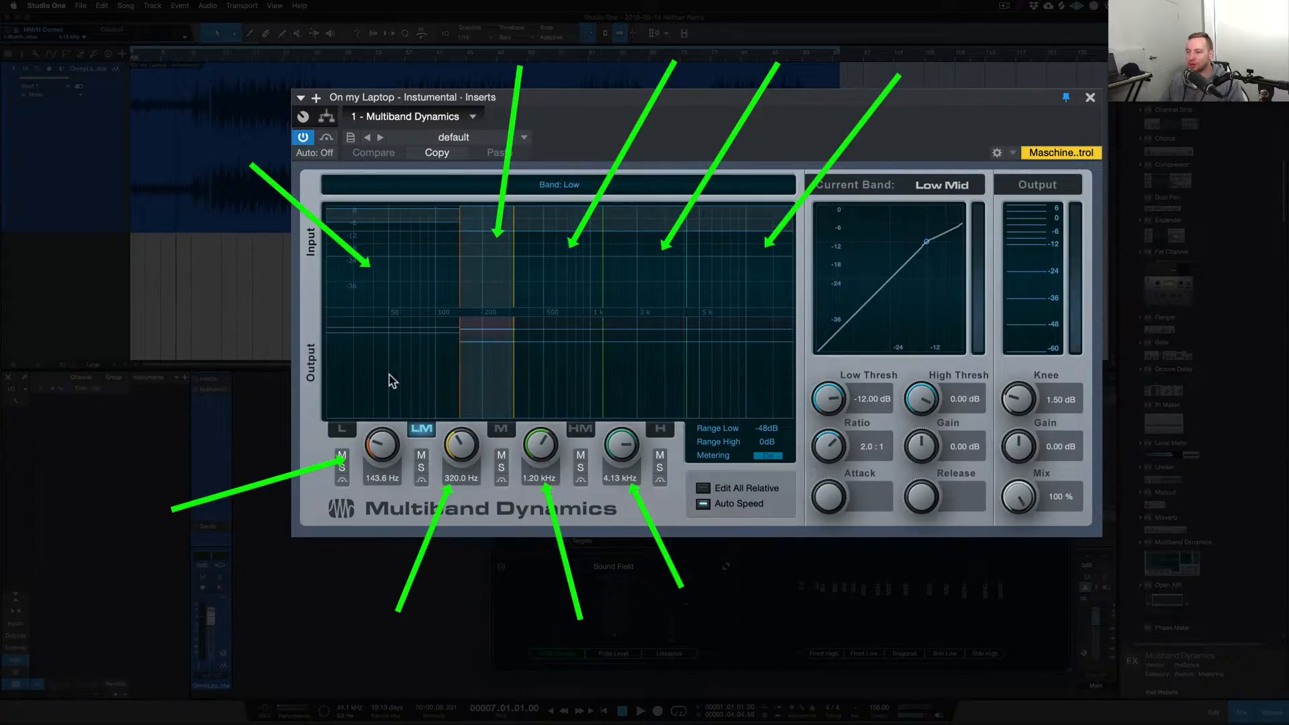
click(341, 428)
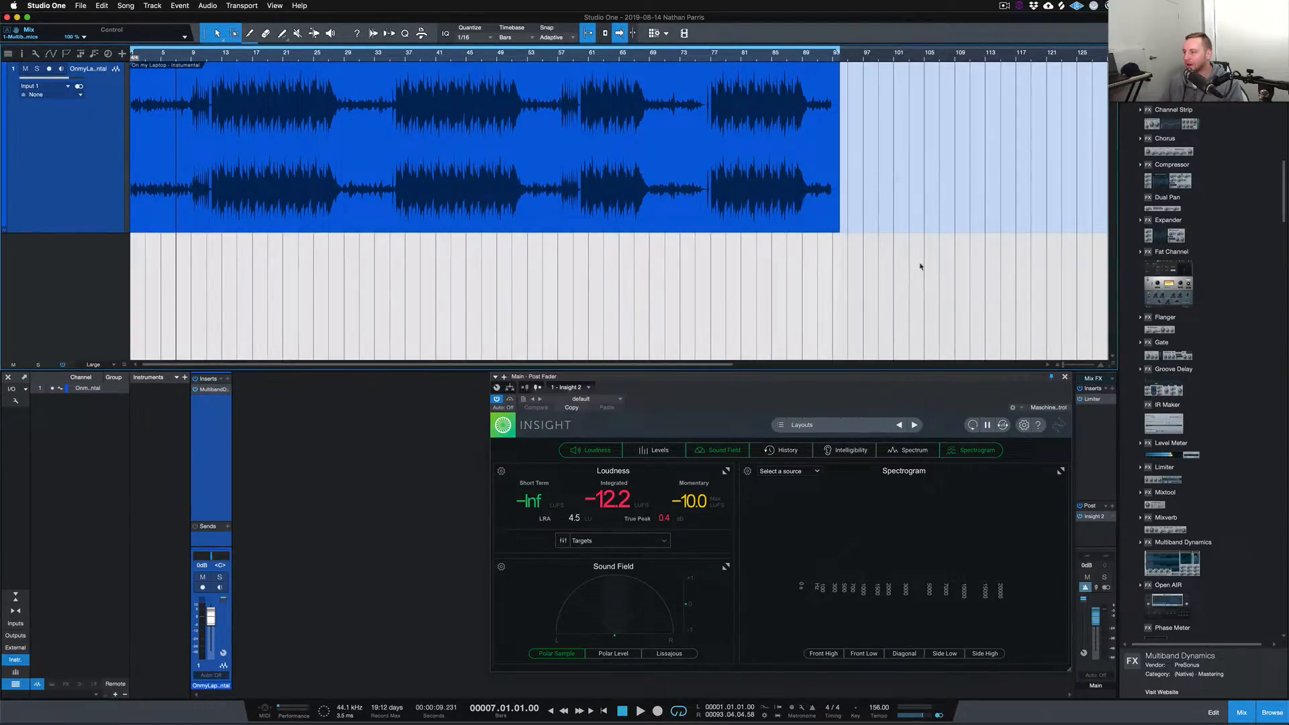
mouse_move(864, 442)
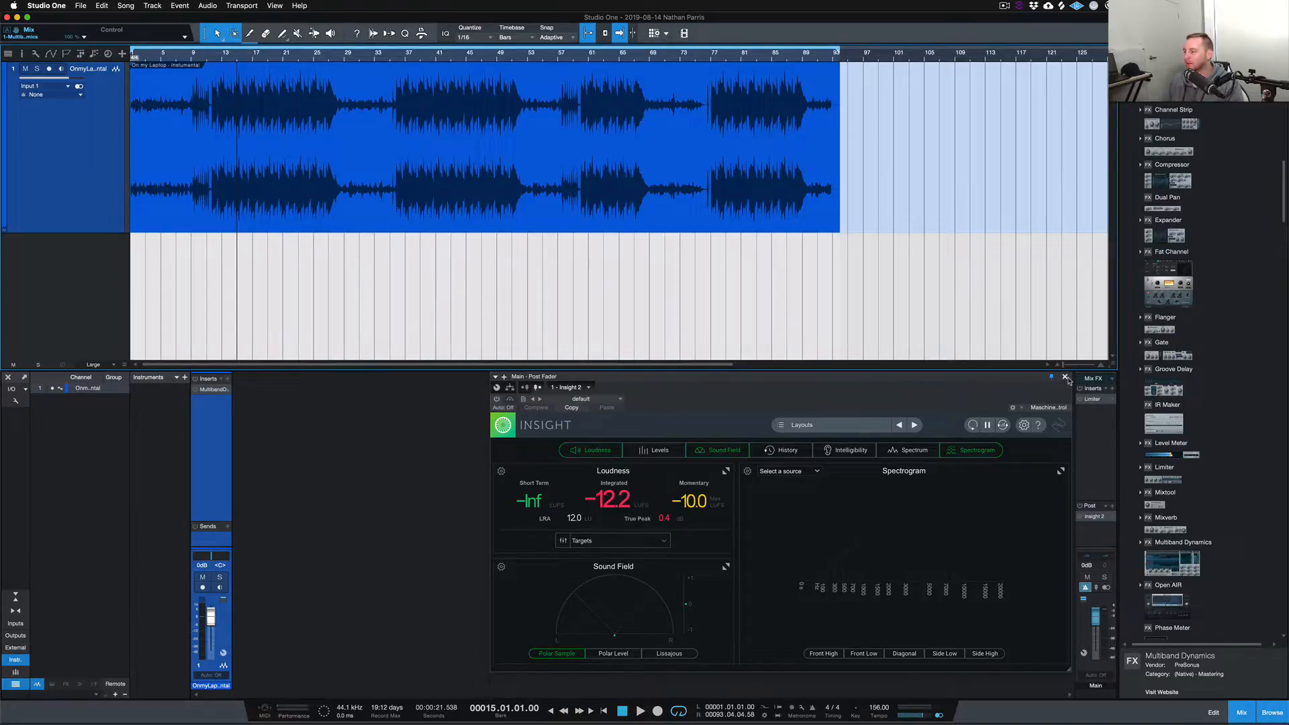
Close the Insight 2 loudness meter window.
click(1064, 377)
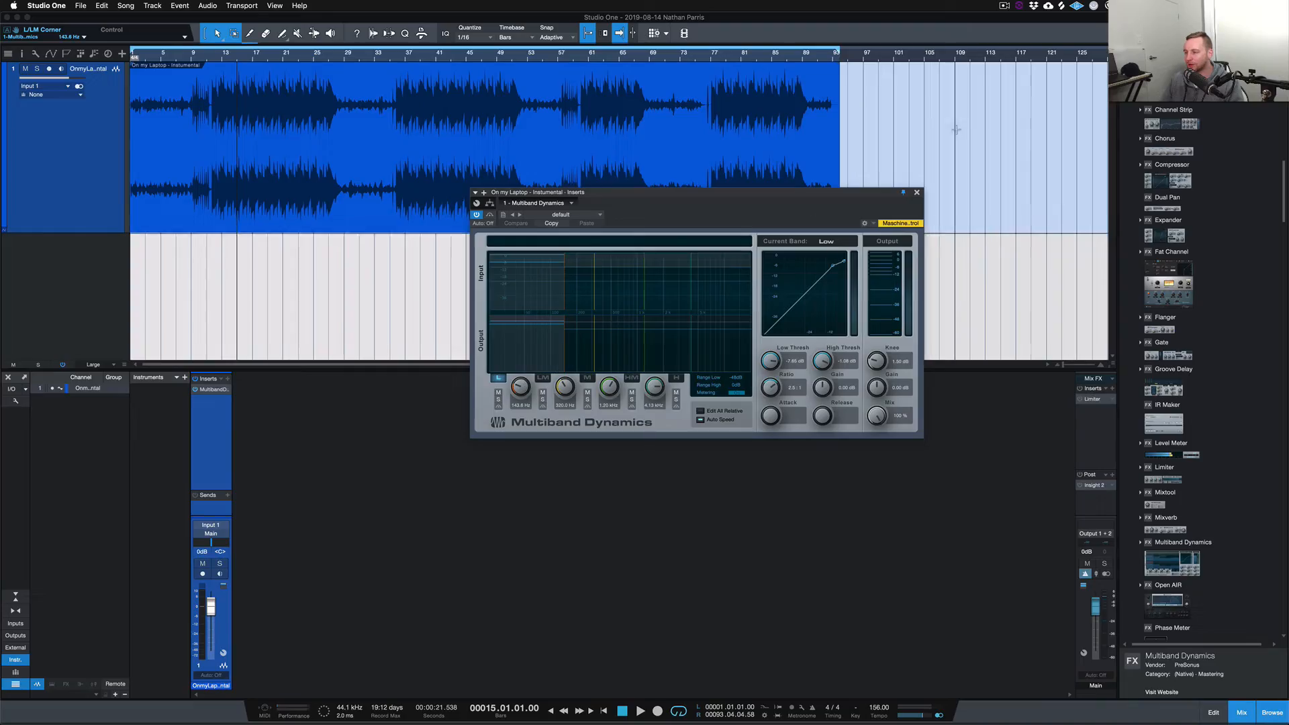
Close the plug-in panel and duplicate the Multiband Dynamics insert.
click(916, 192)
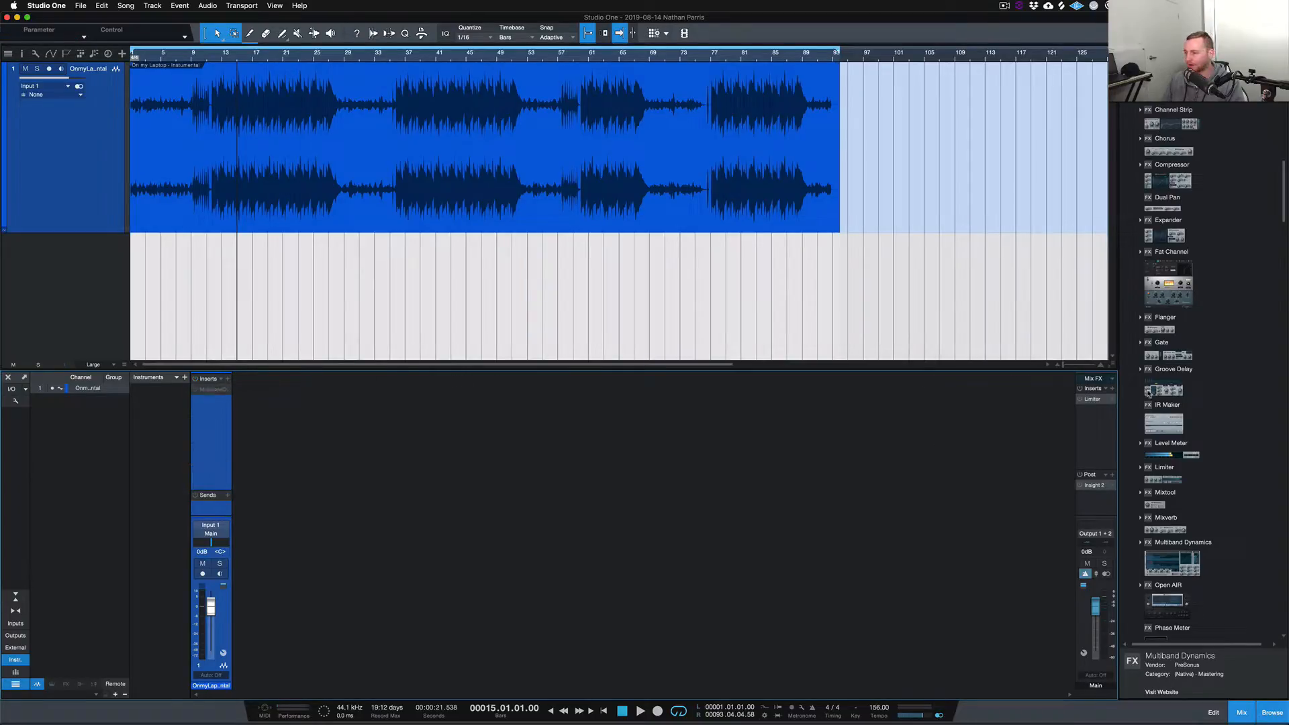
right_click(1093, 391)
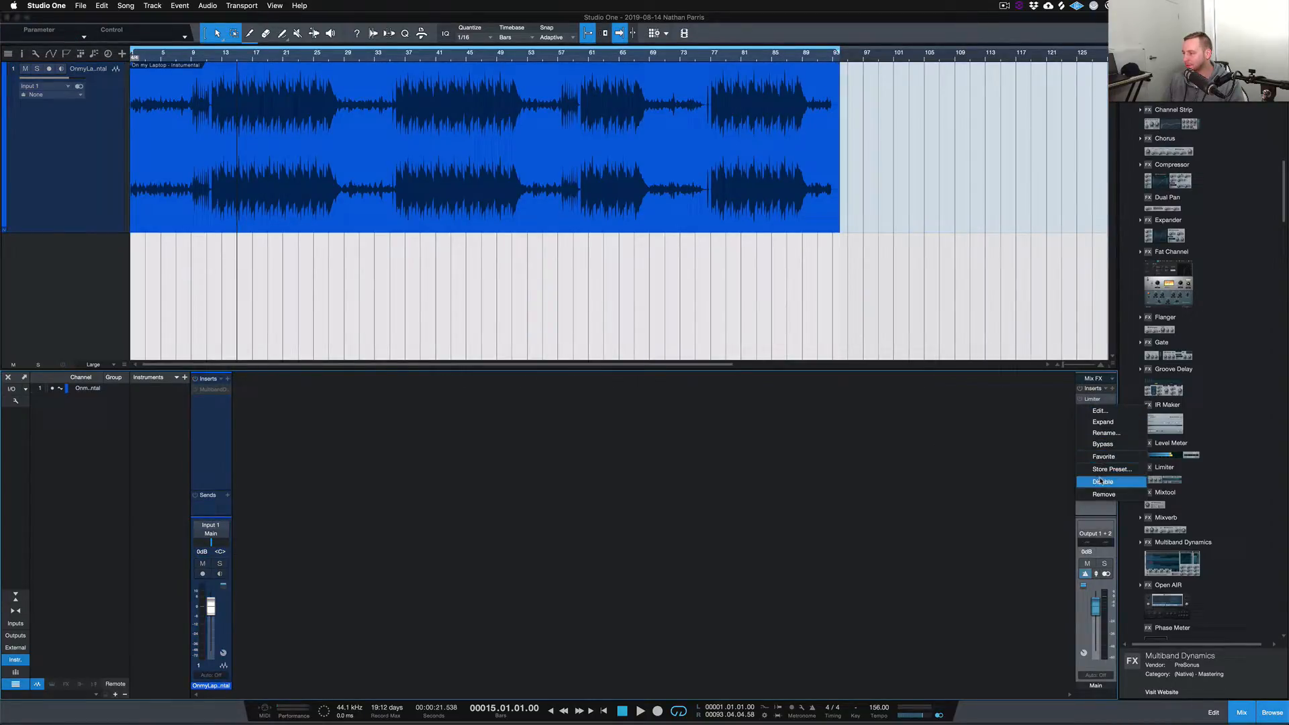
click(1101, 481)
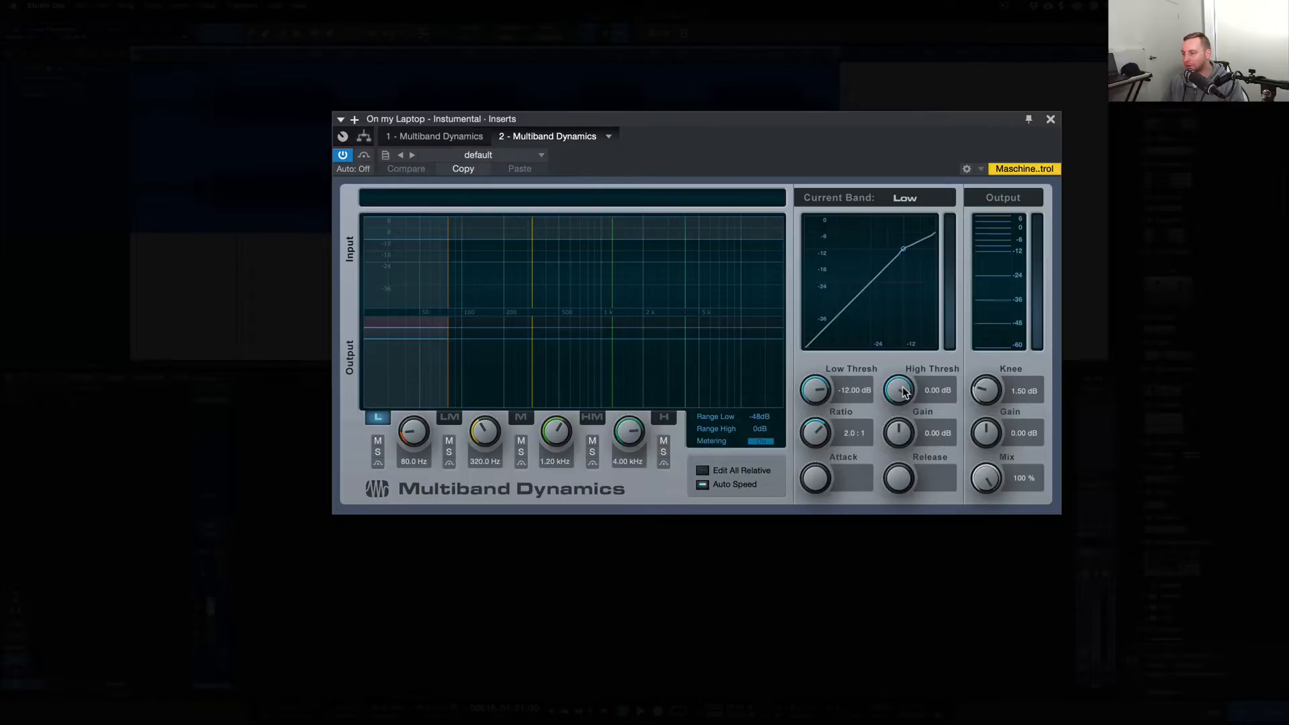
Raise the Low band threshold from -12 to 0 dB and toggle Multiband Dynamics off and on.
drag(898, 390, 898, 398)
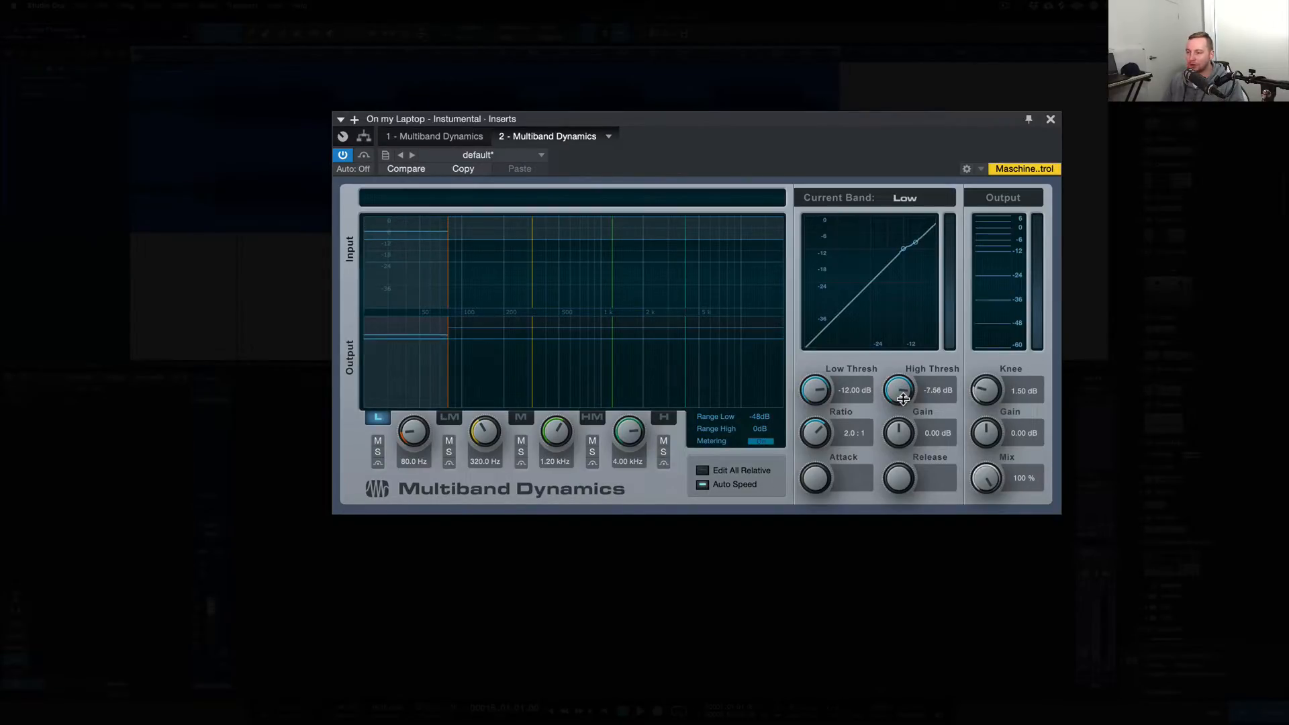
drag(897, 389, 898, 390)
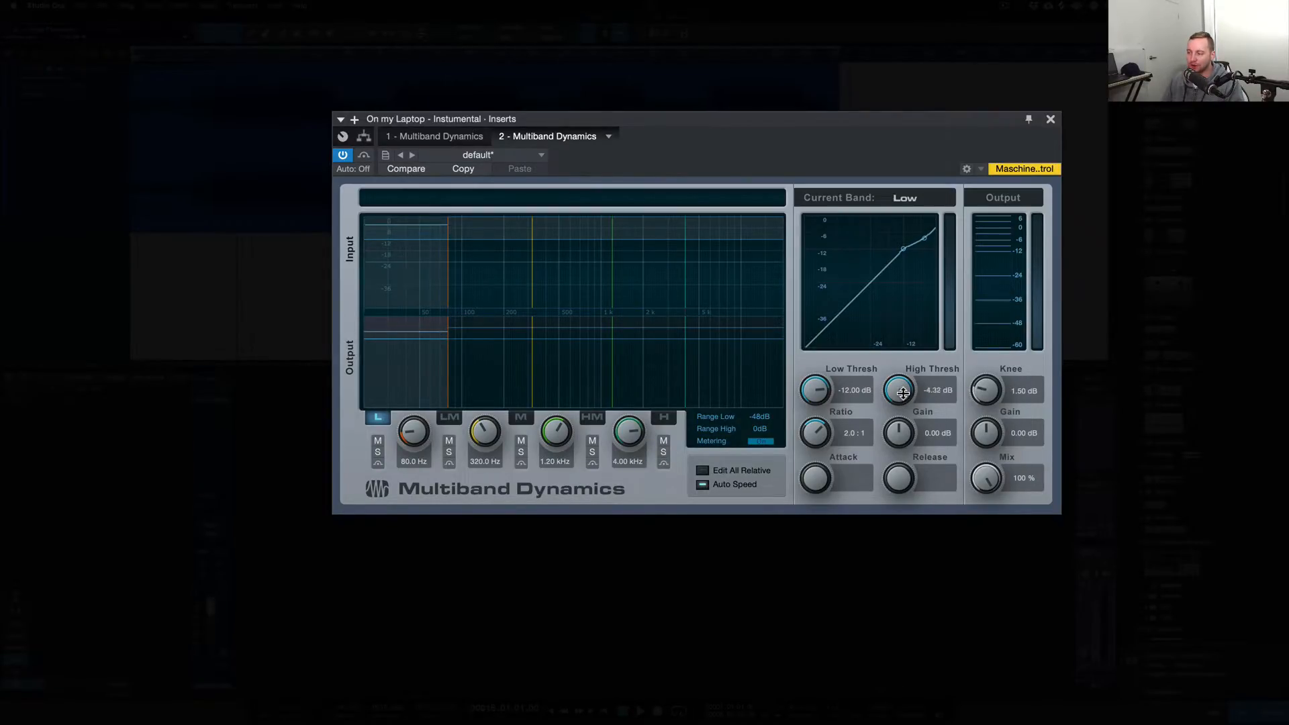
drag(899, 390, 899, 399)
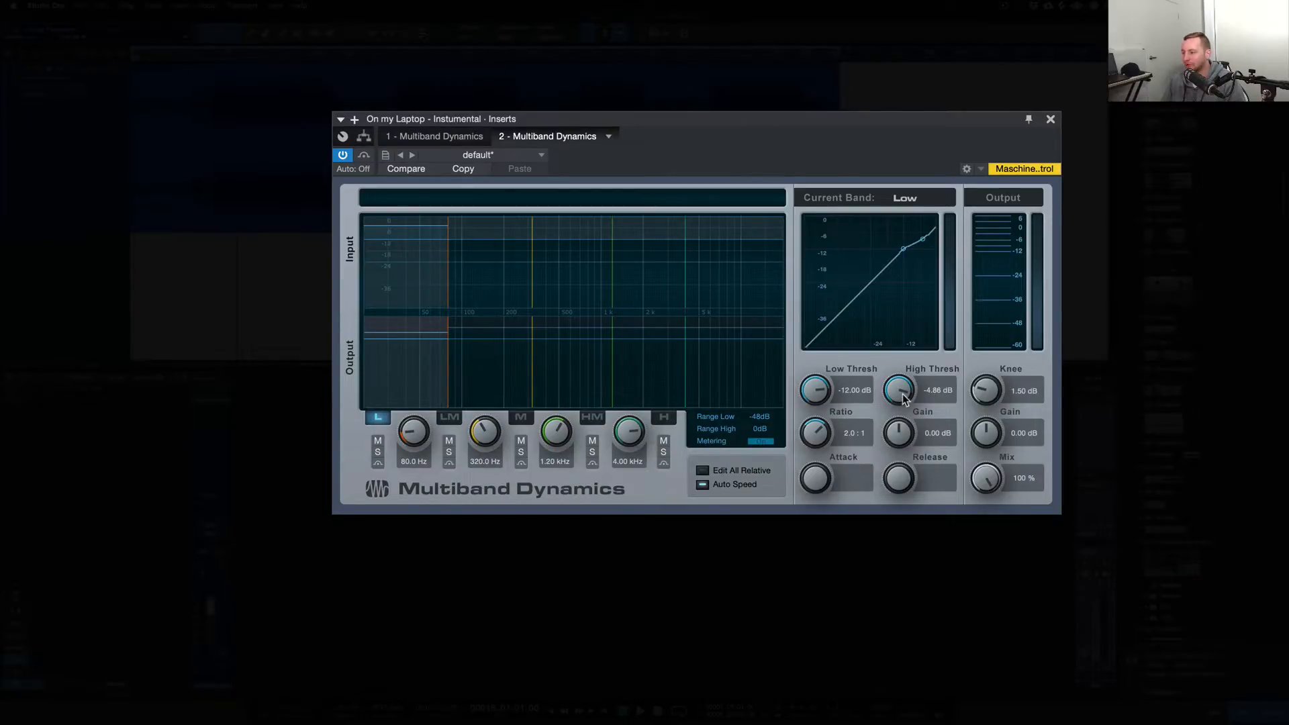
drag(898, 390, 898, 369)
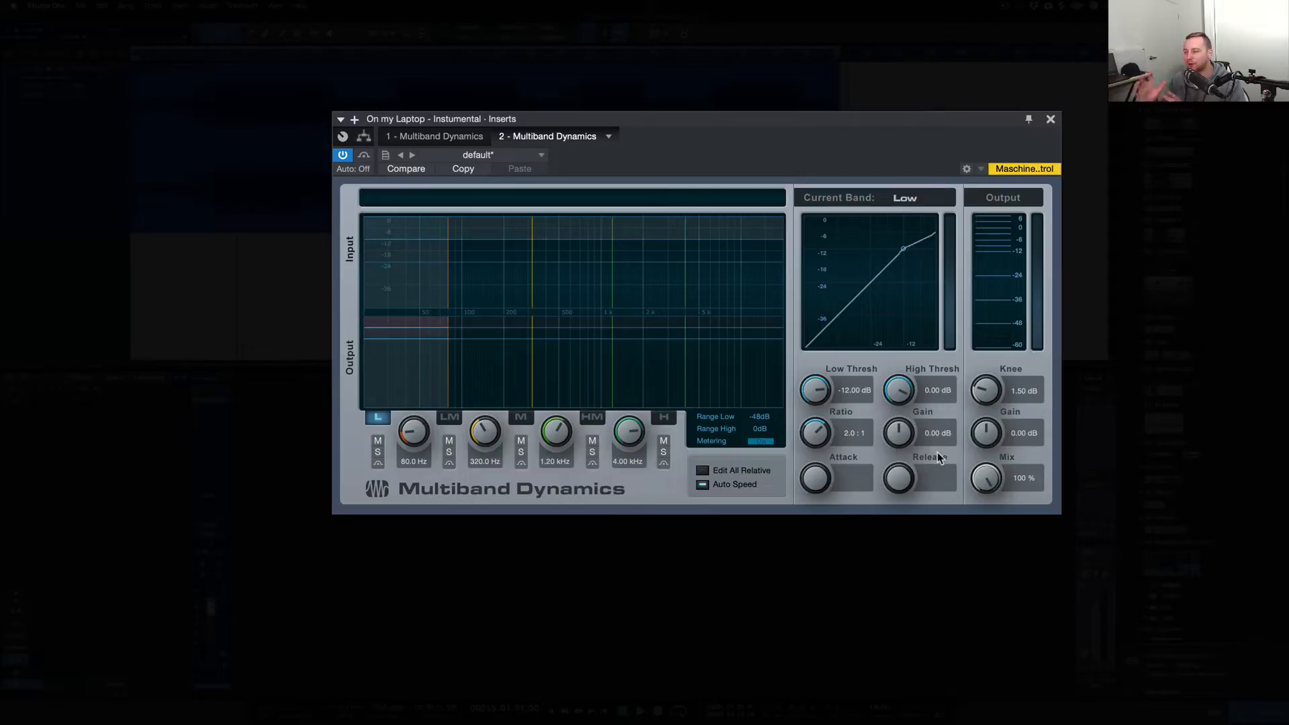
mouse_move(818, 444)
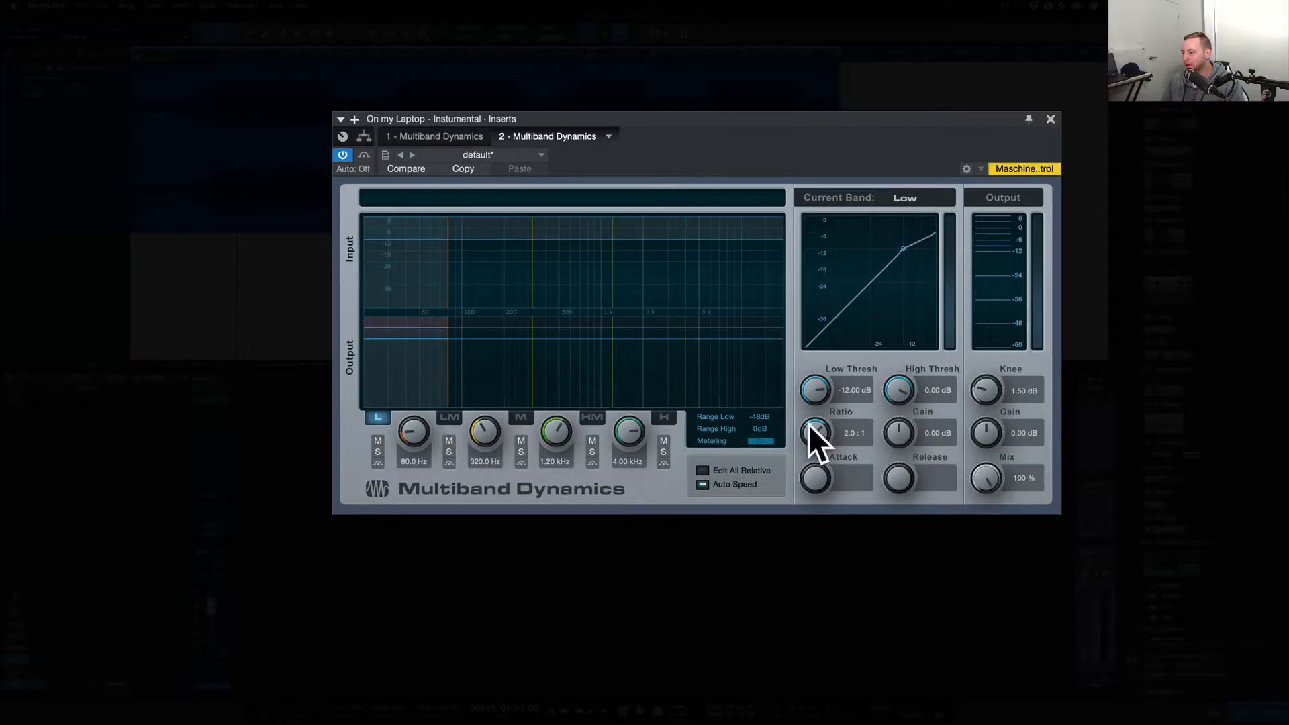
mouse_move(855, 444)
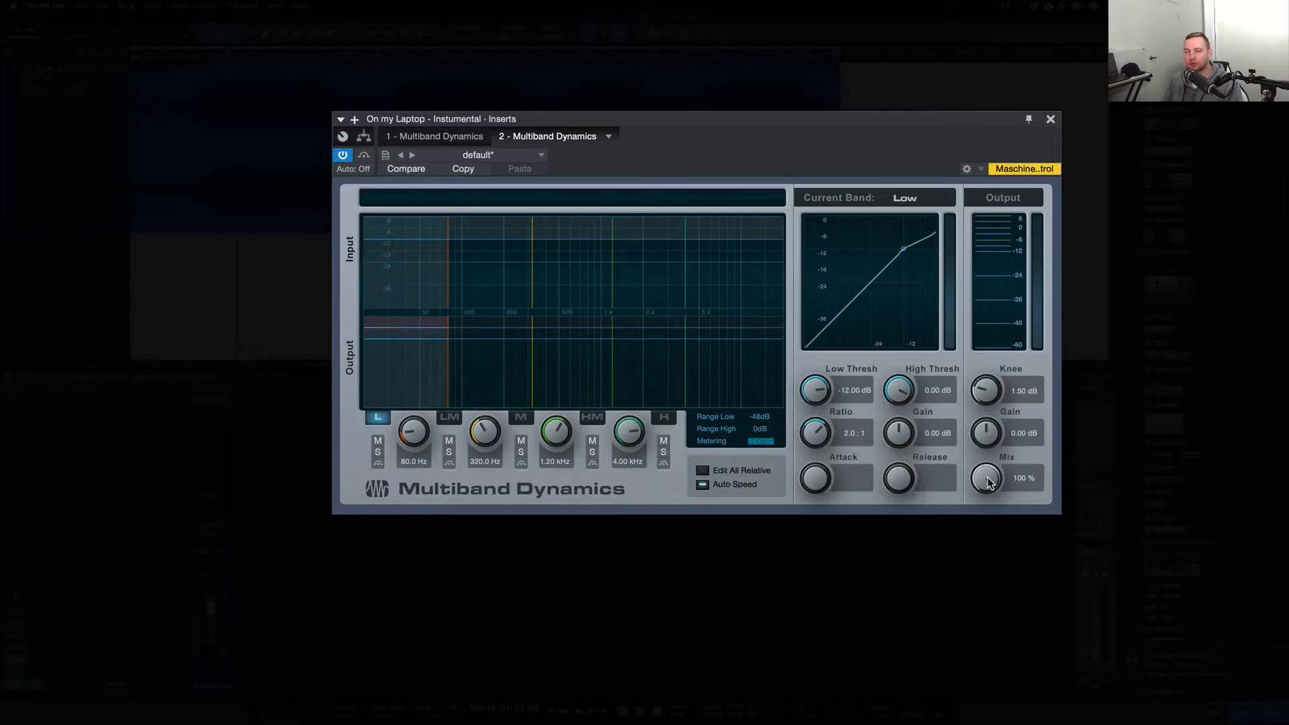
mouse_move(987, 480)
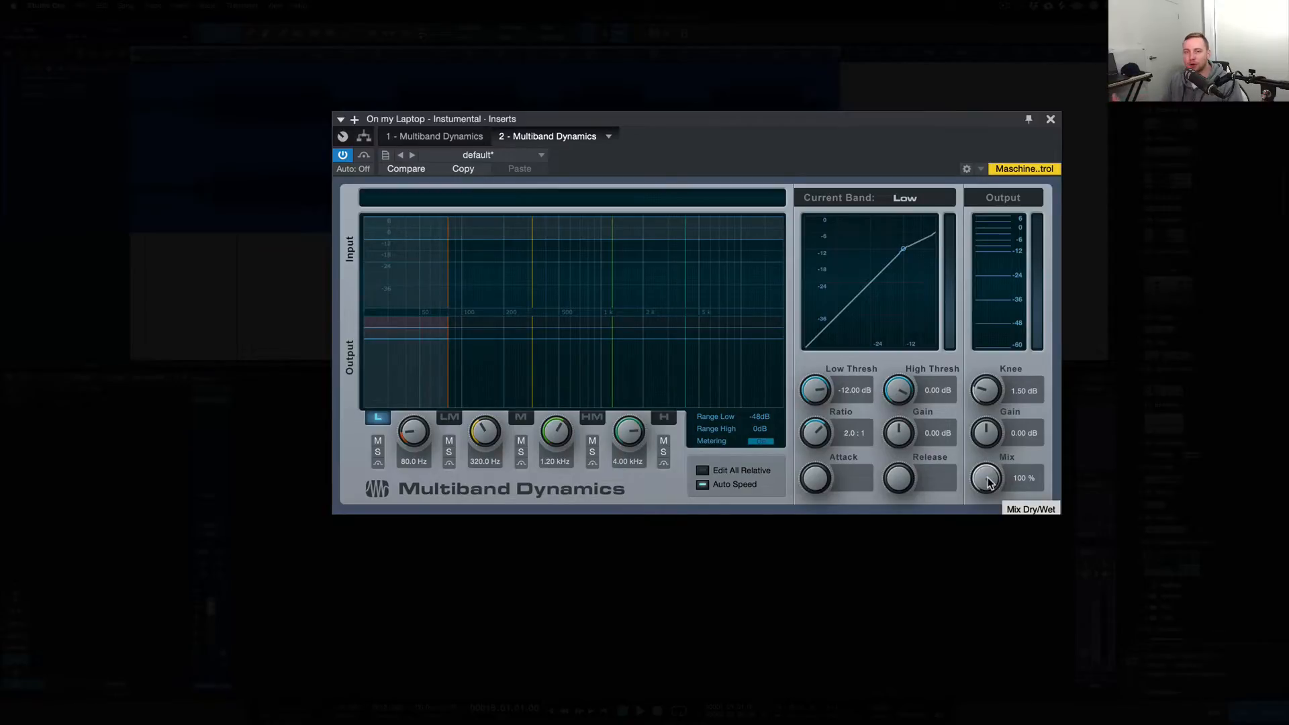
mouse_move(974, 403)
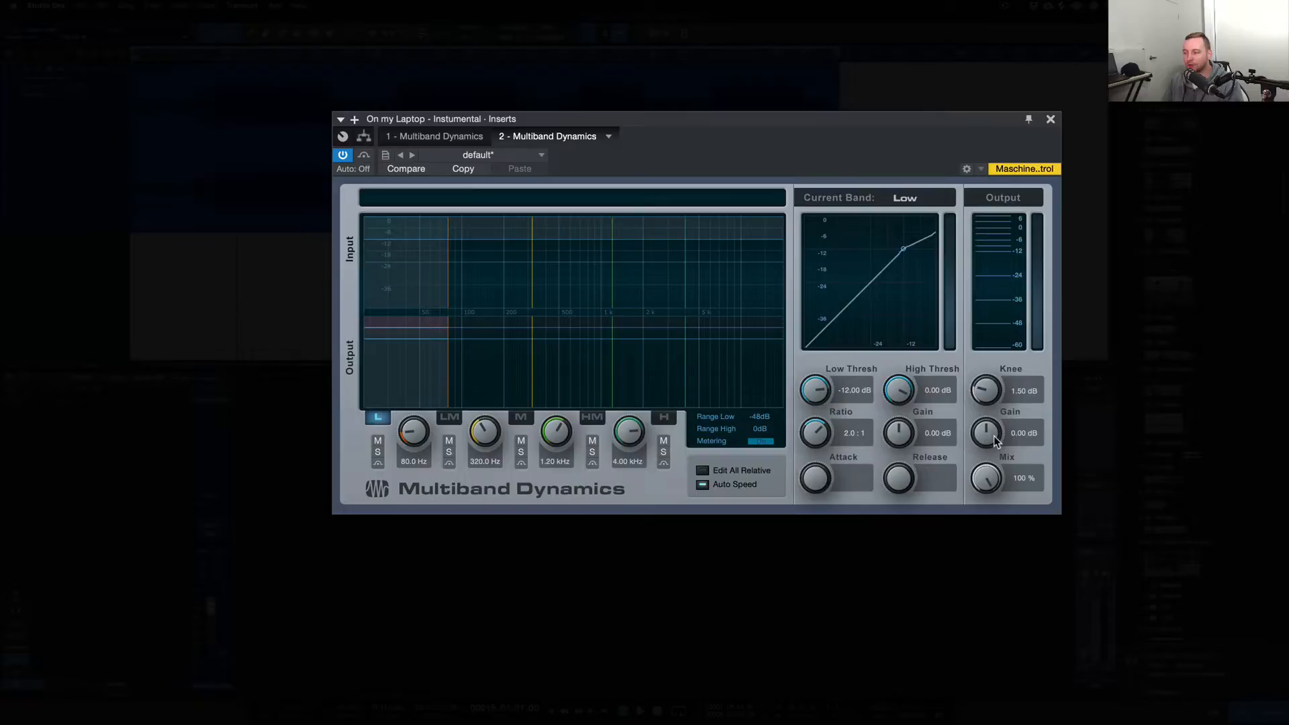
mouse_move(991, 433)
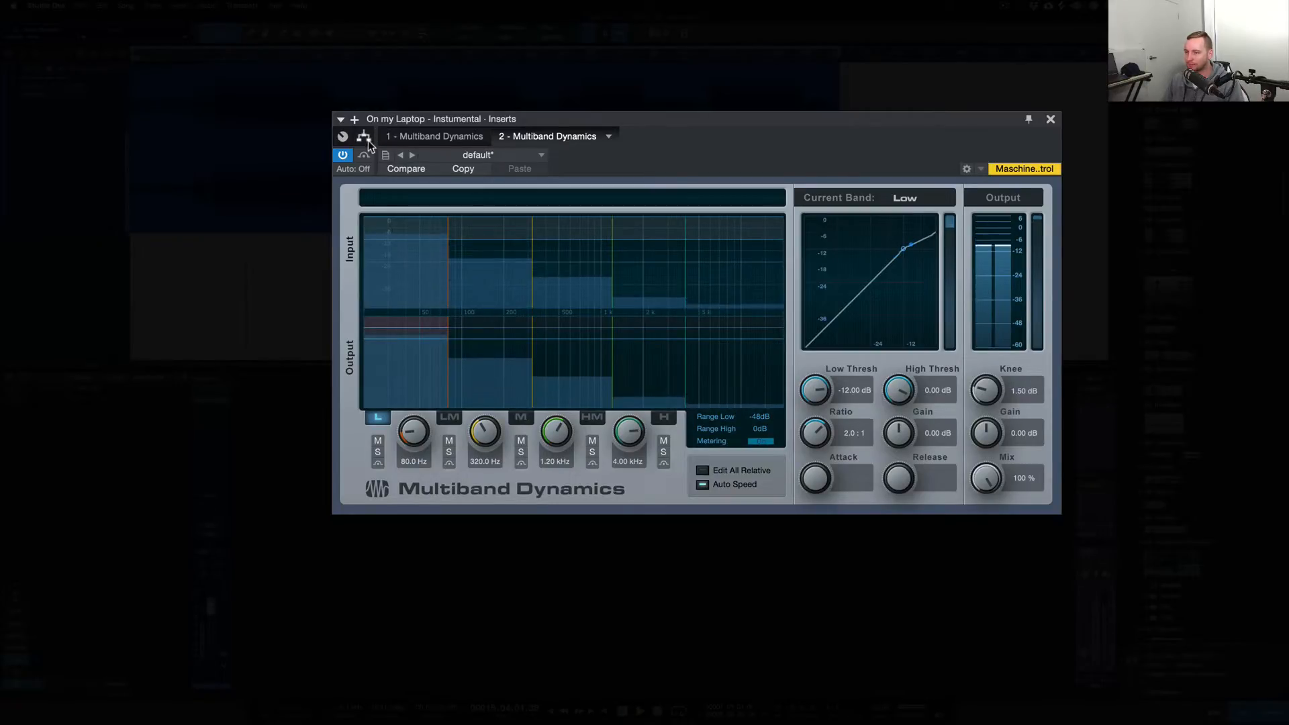
click(342, 155)
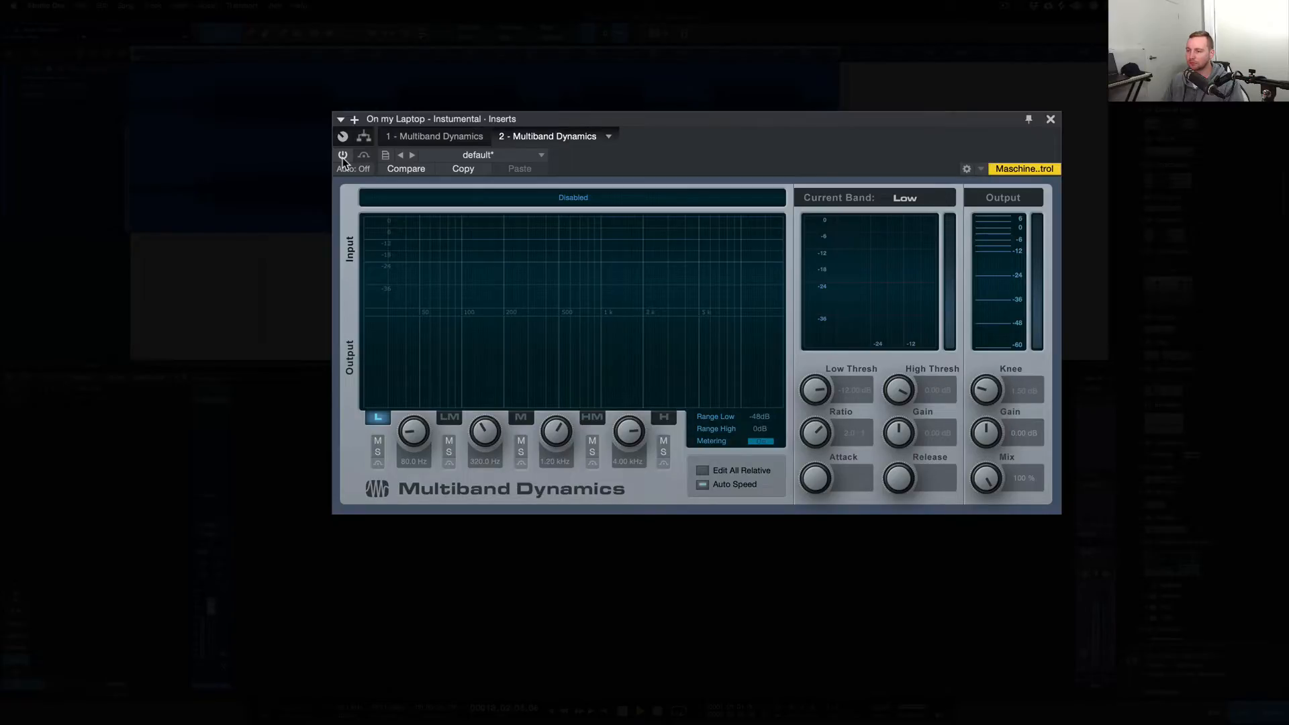
click(341, 156)
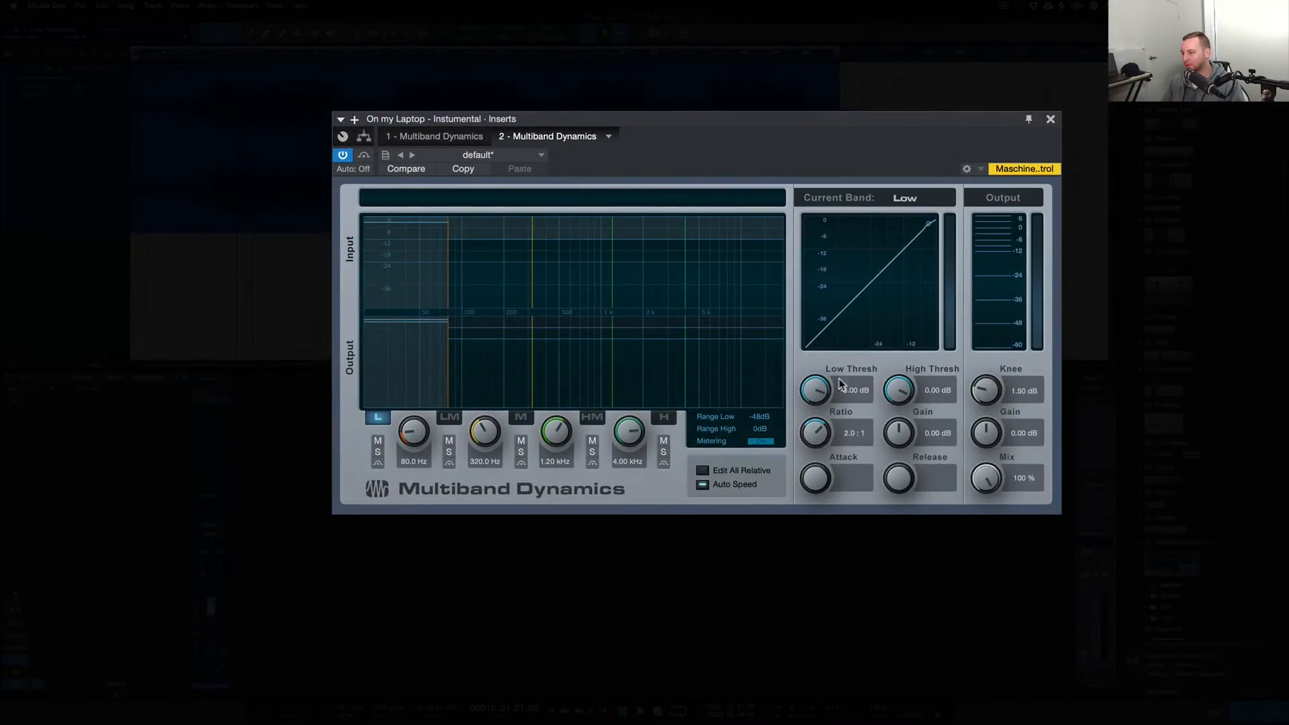
Drop the Low threshold gradually to -7.86 dB and set the L crossover to 144.6 Hz.
drag(813, 389, 813, 411)
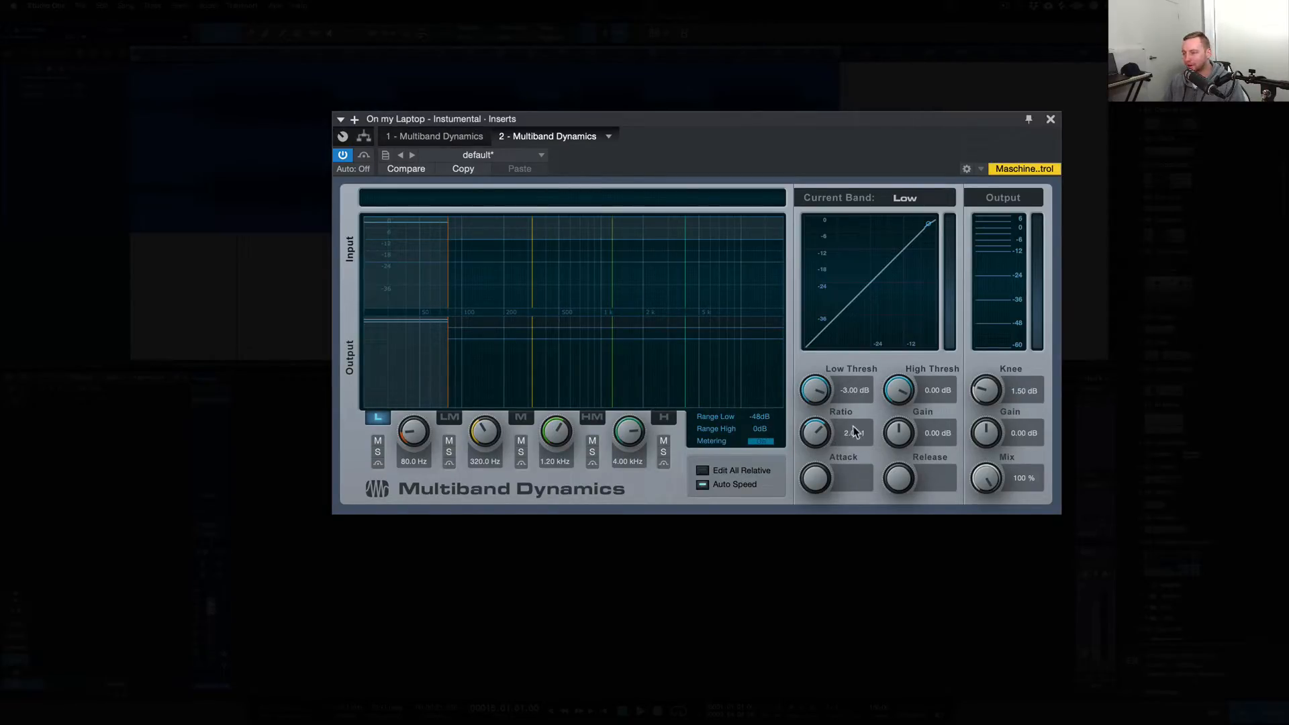
mouse_move(854, 433)
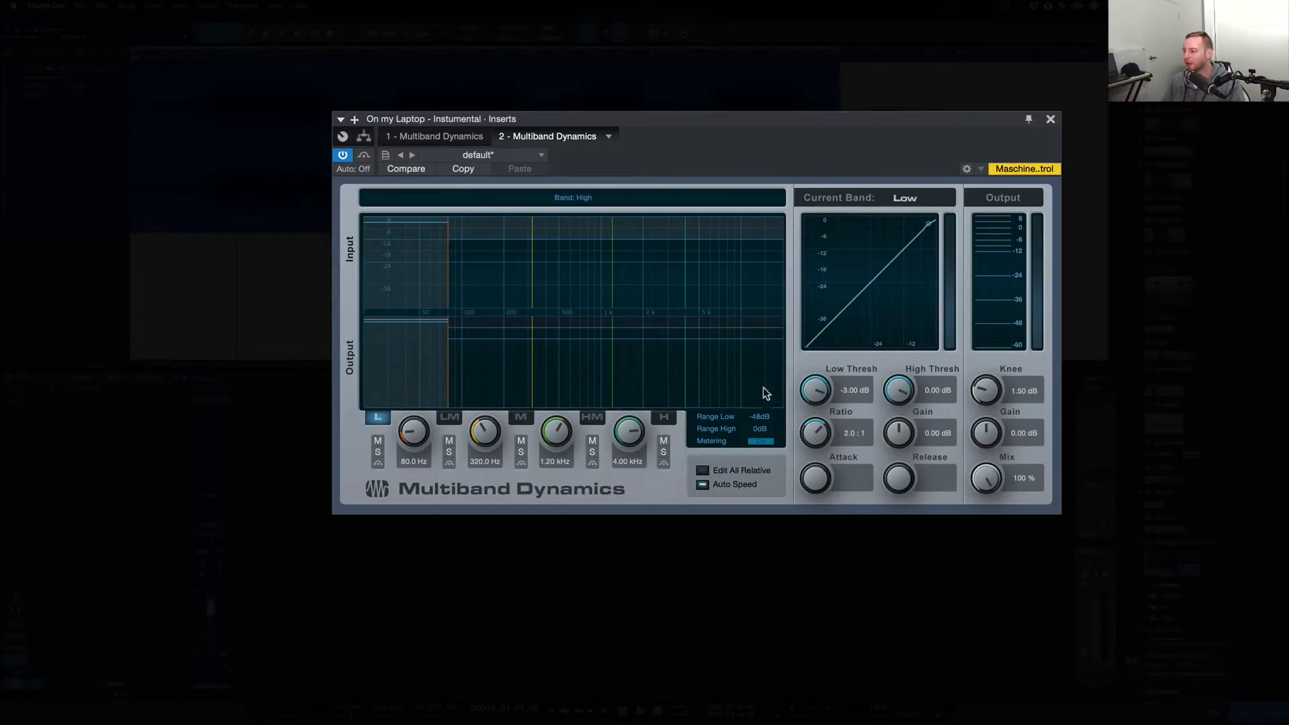
drag(814, 388, 819, 392)
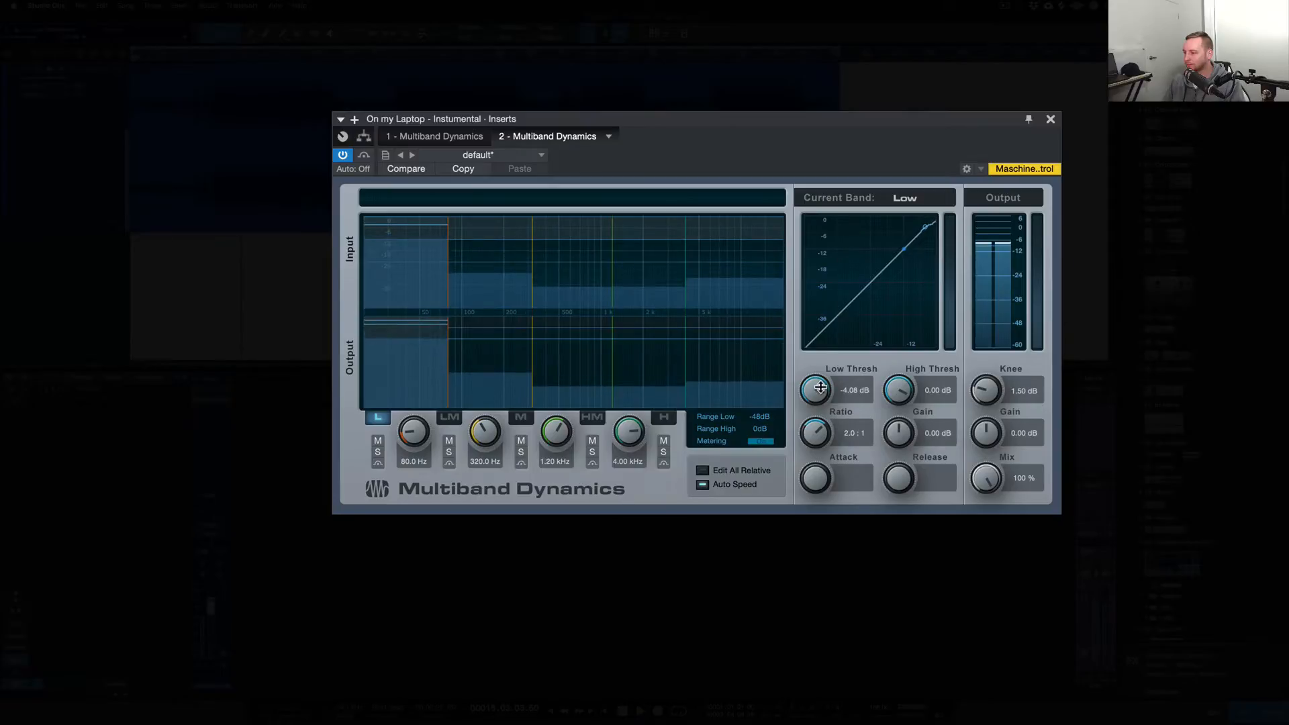
drag(817, 389, 819, 402)
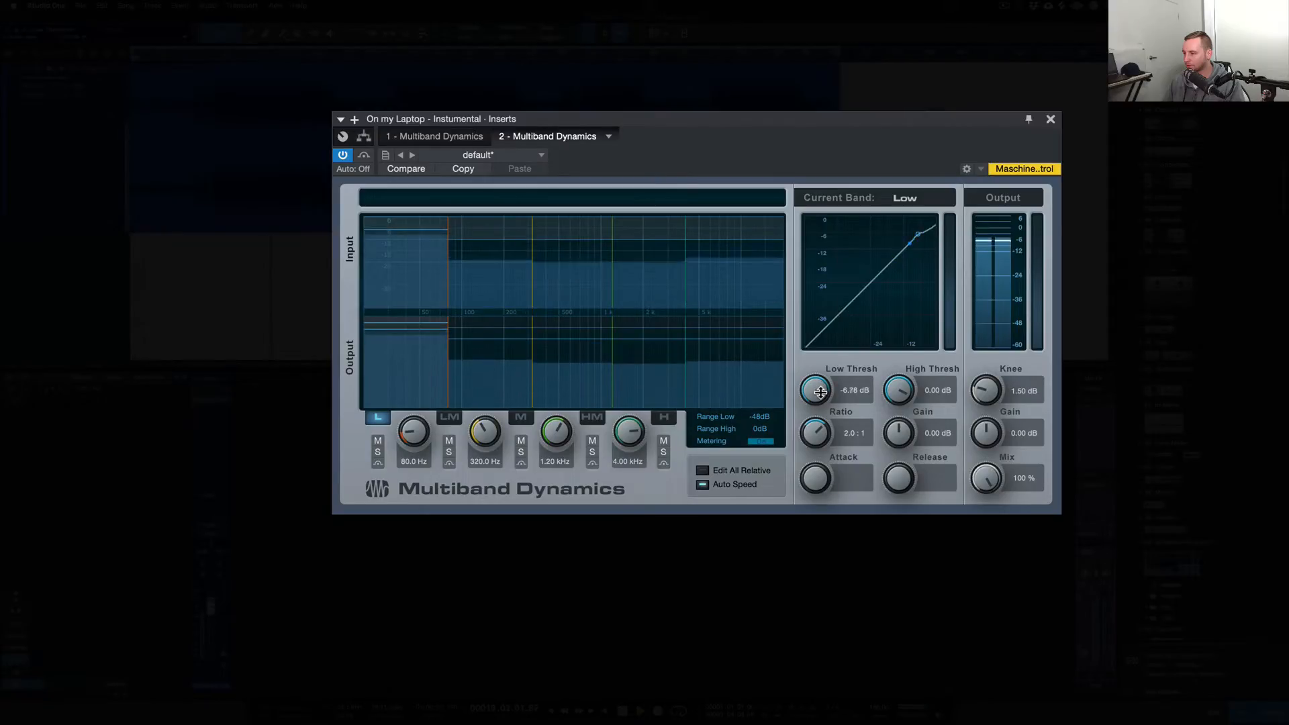
drag(413, 432, 424, 418)
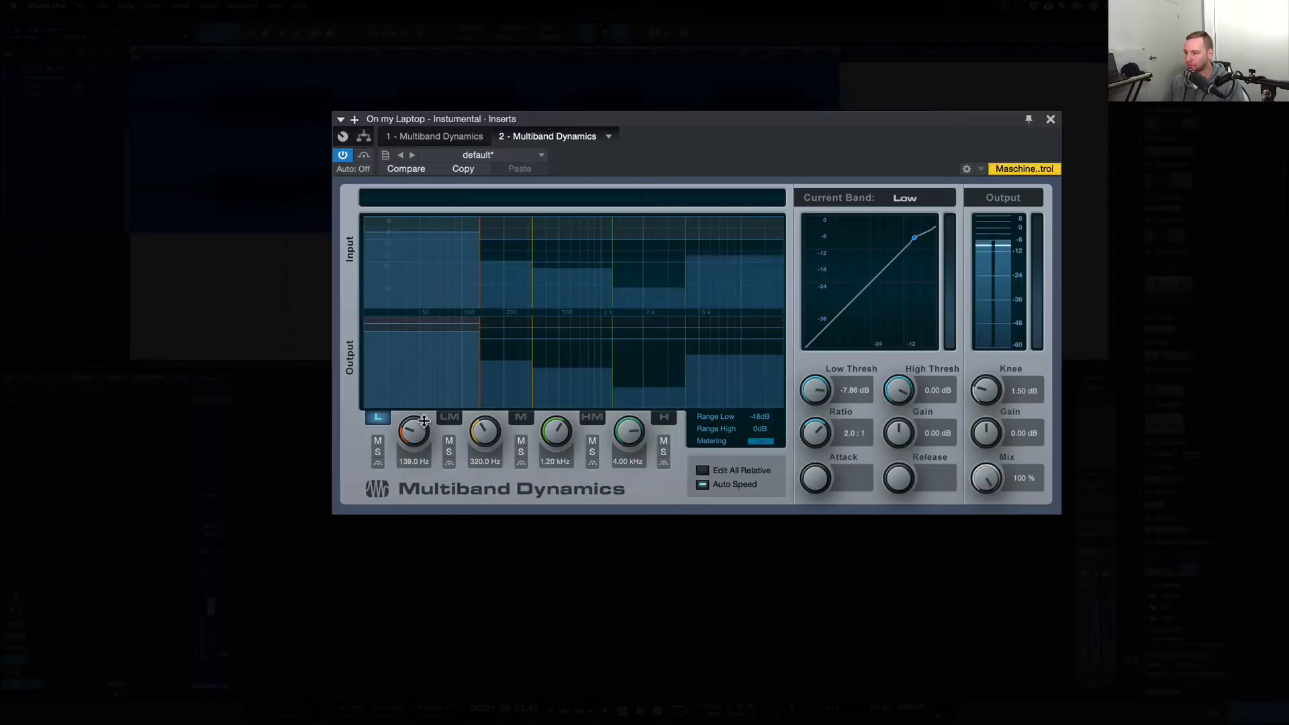
drag(413, 431, 419, 423)
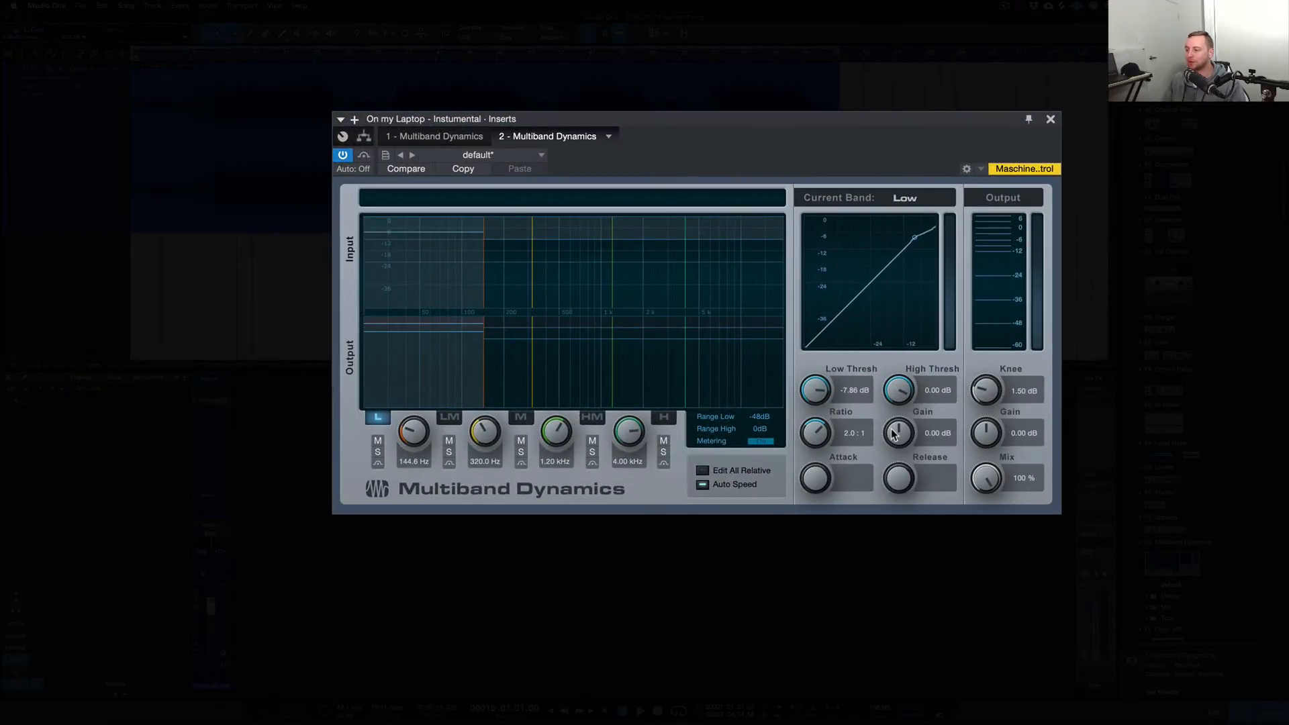
mouse_move(816, 433)
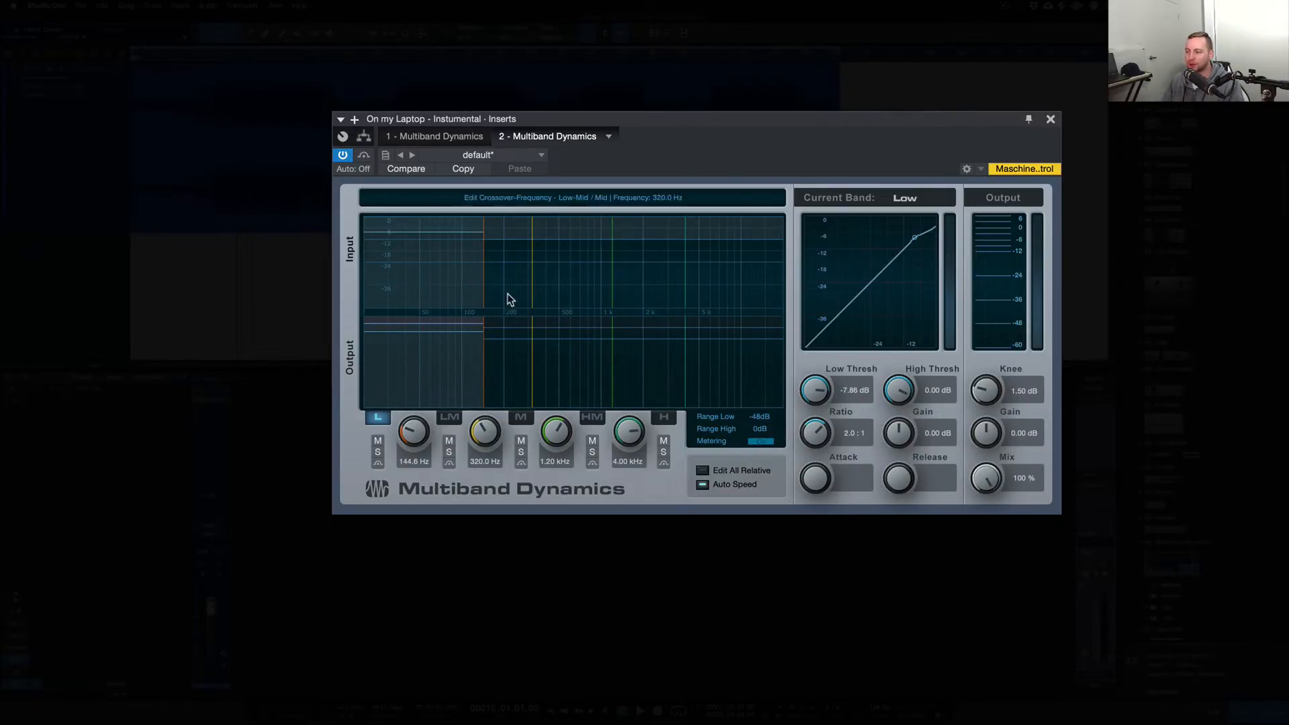
Check the LM, M, HM and H bands, then LM and M again.
click(448, 417)
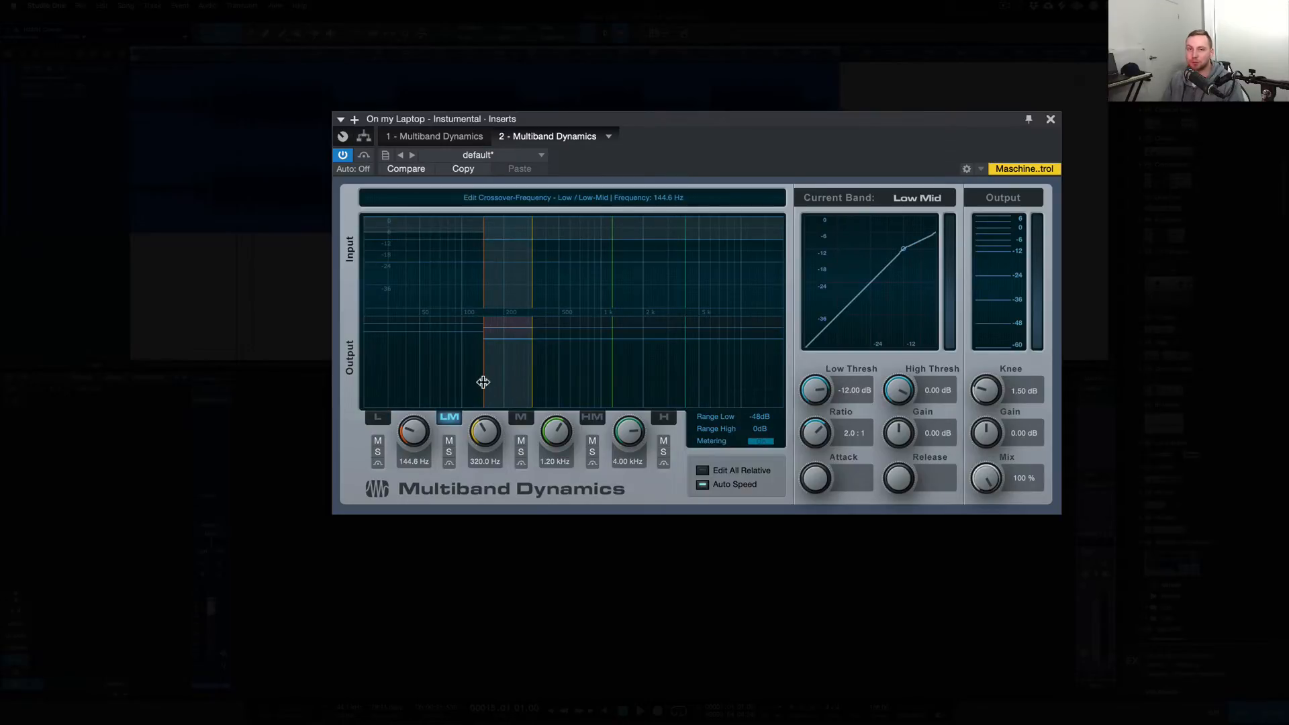
click(519, 417)
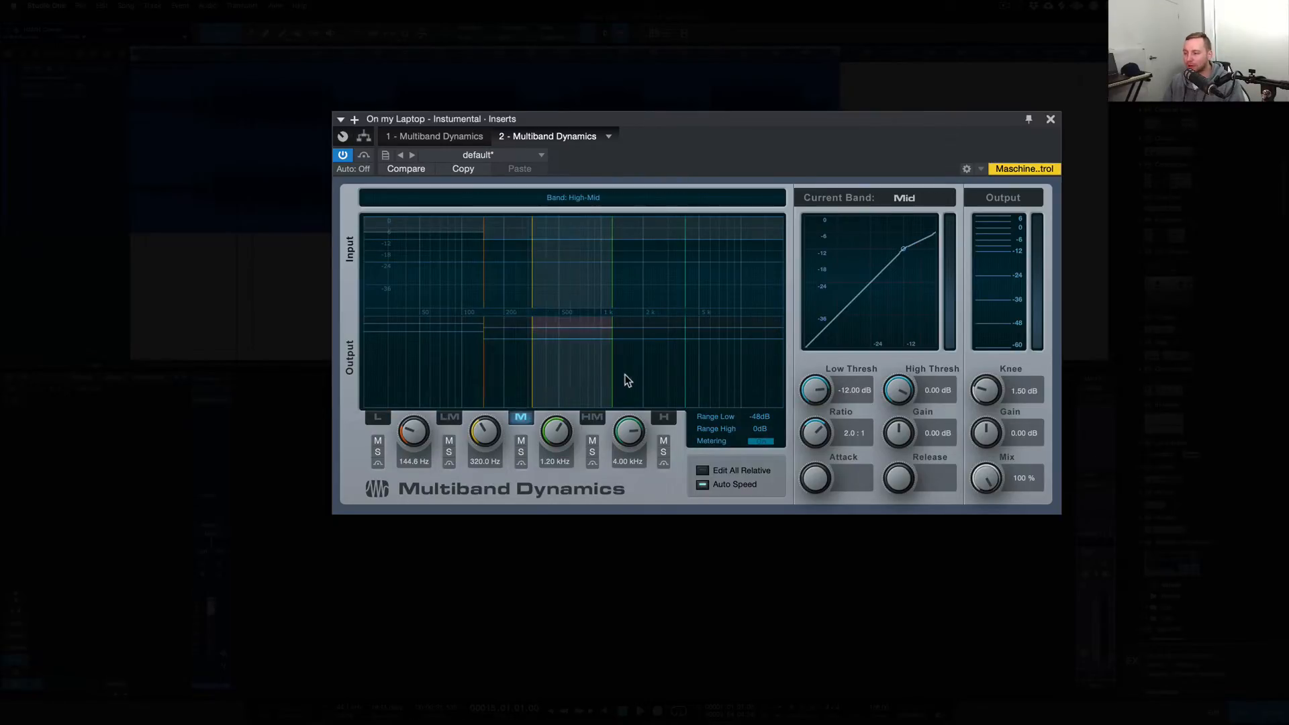
click(591, 416)
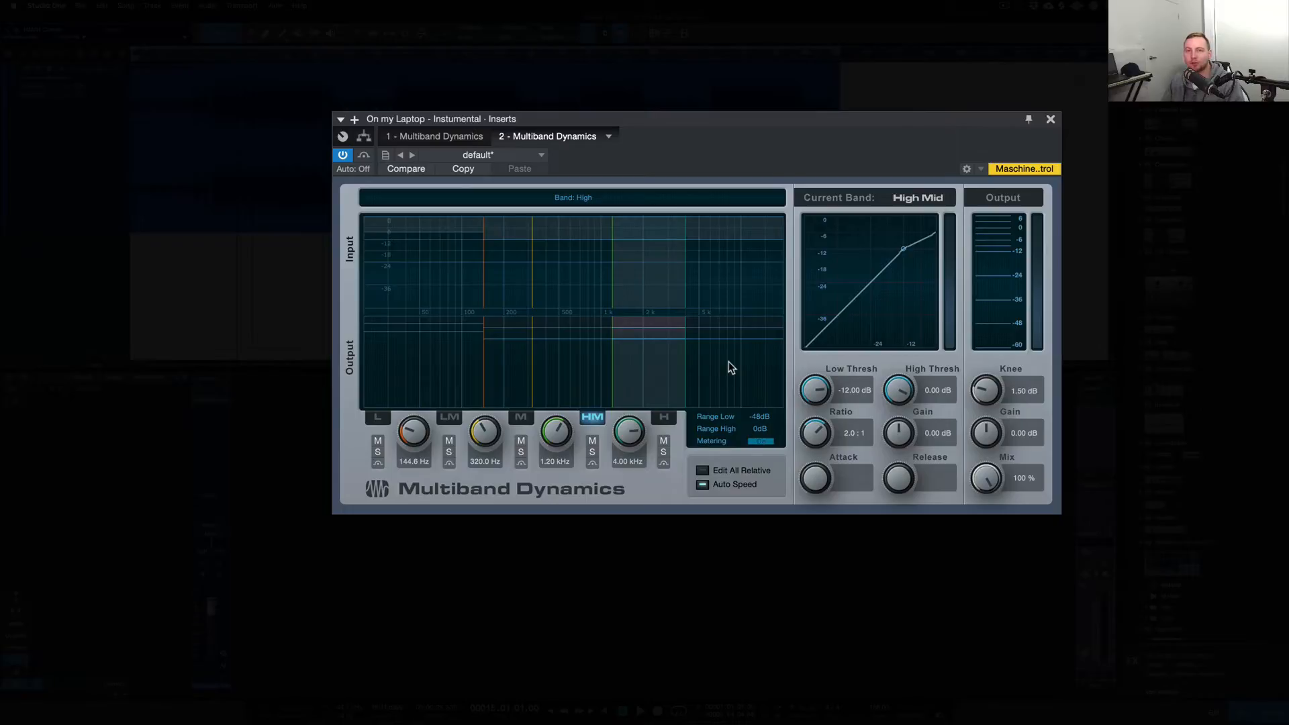
click(663, 417)
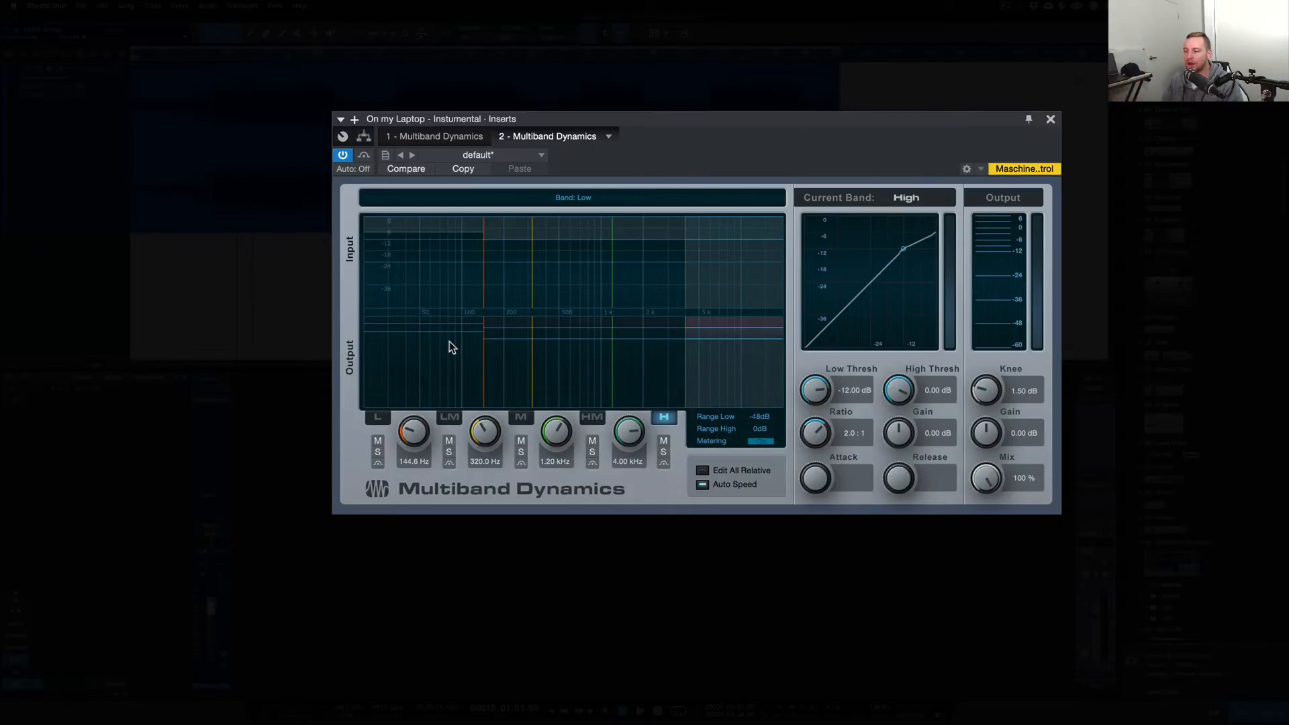
click(449, 417)
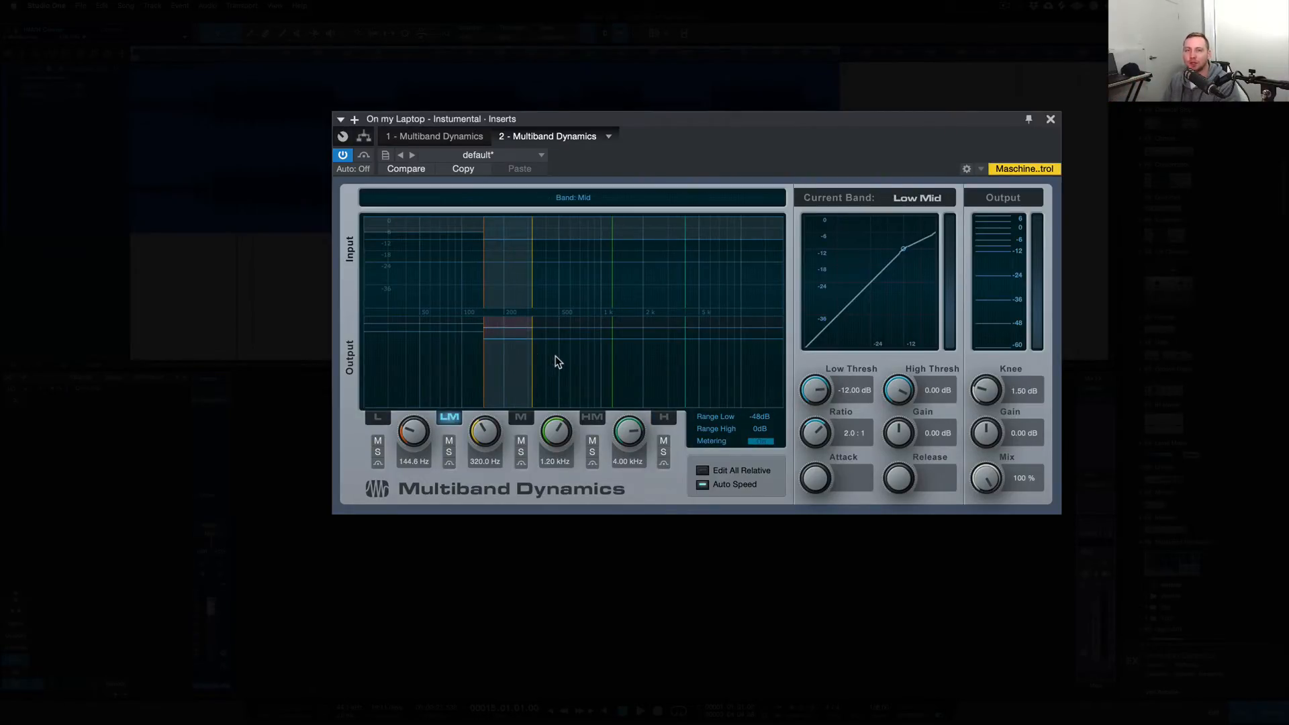
click(519, 417)
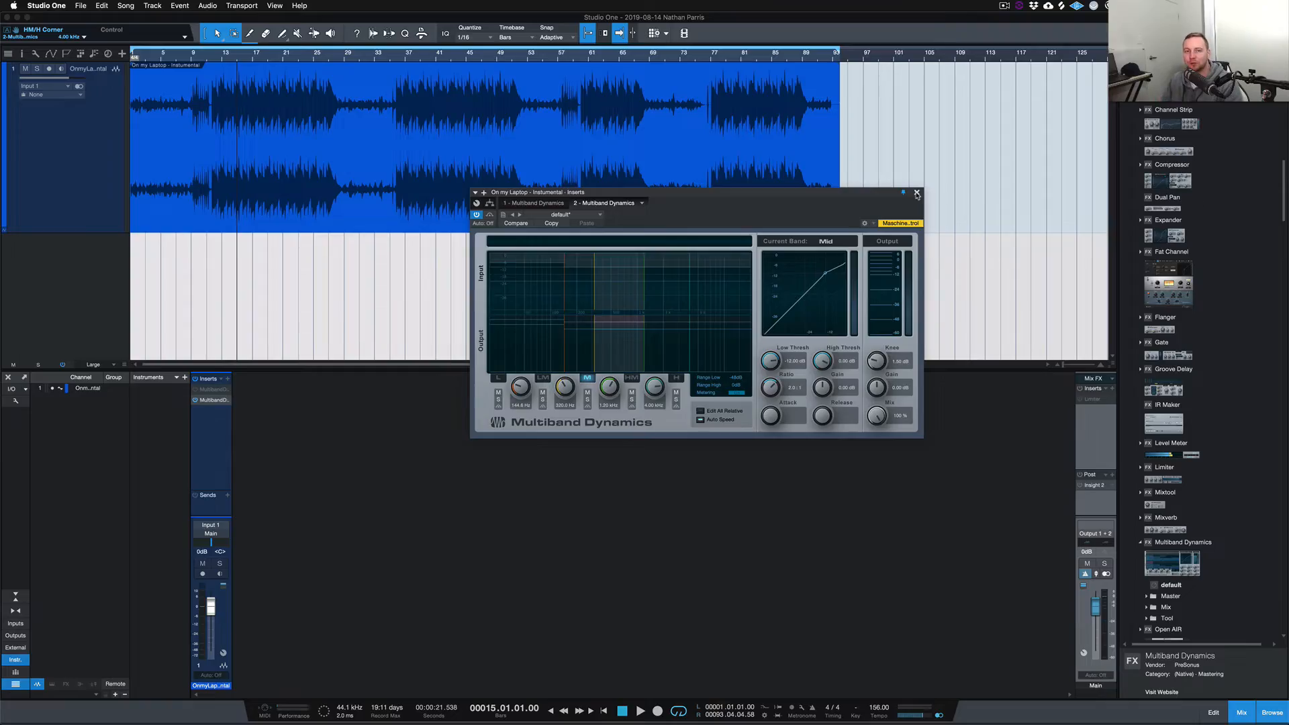
Close Multiband Dynamics, then enable and activate the Main bus Limiter with input at 0 dB.
click(916, 193)
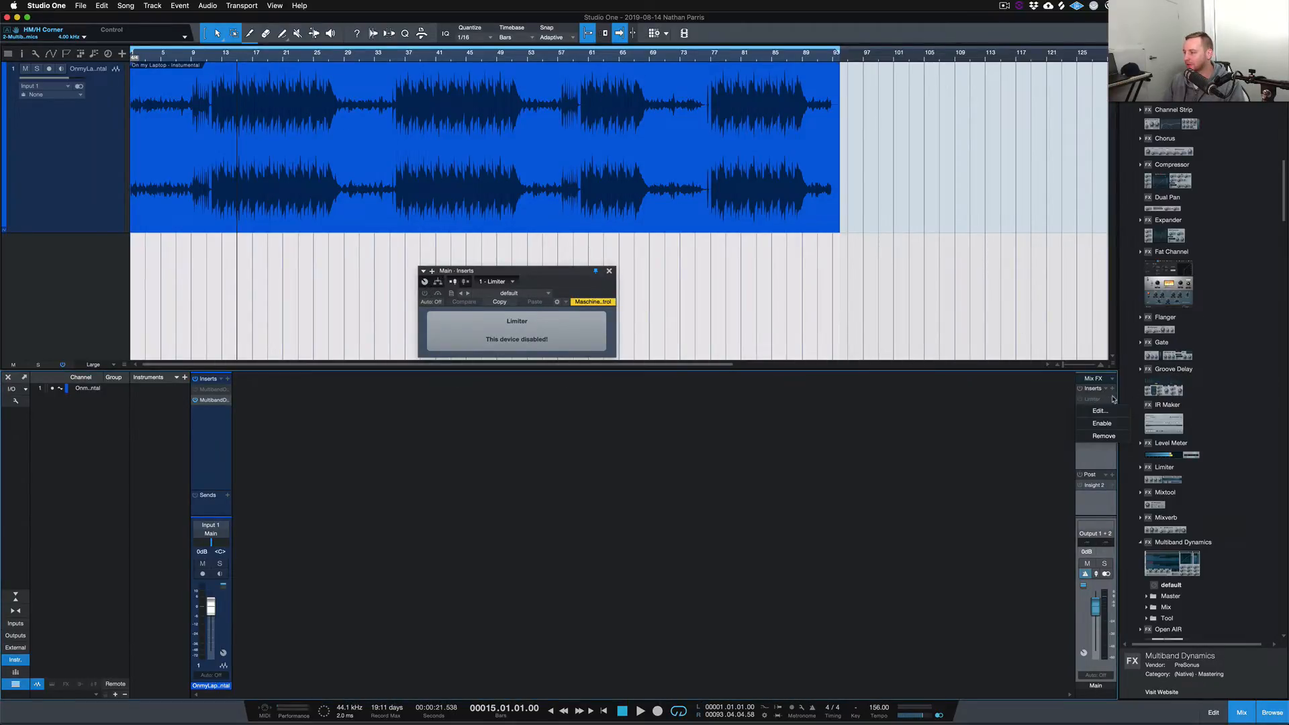
click(1100, 422)
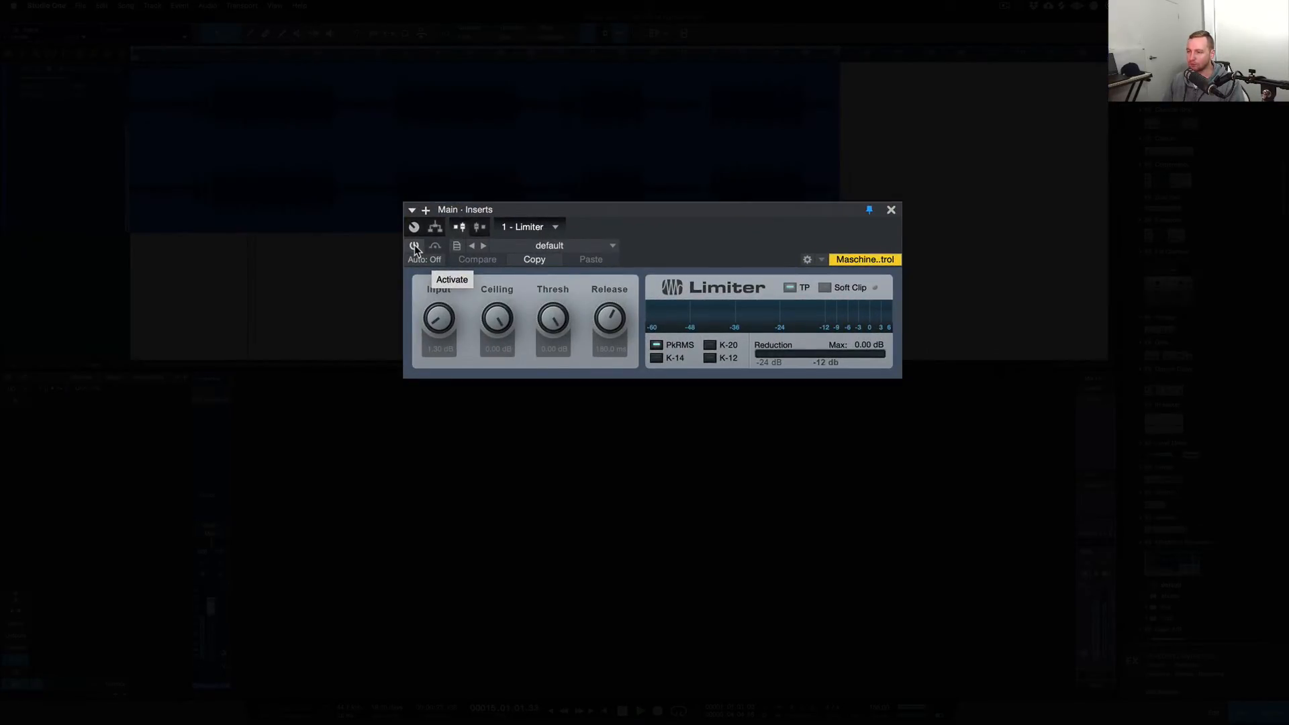
click(413, 245)
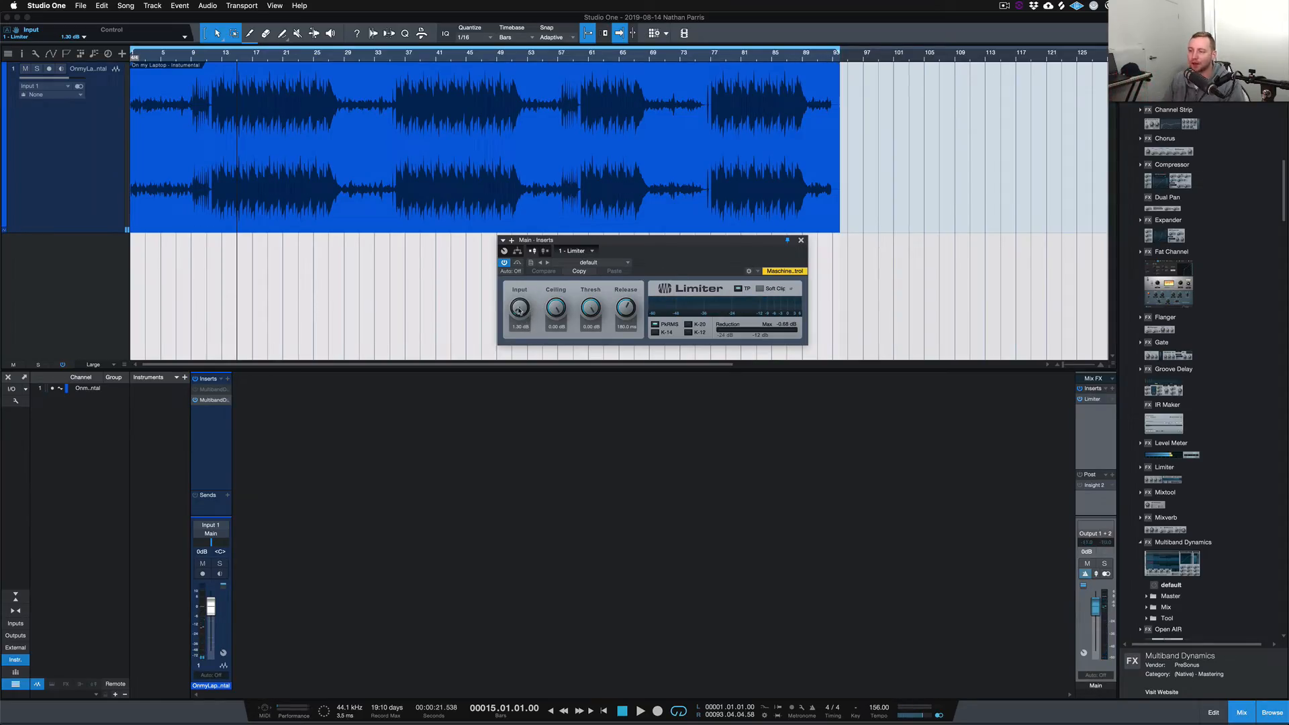
click(504, 263)
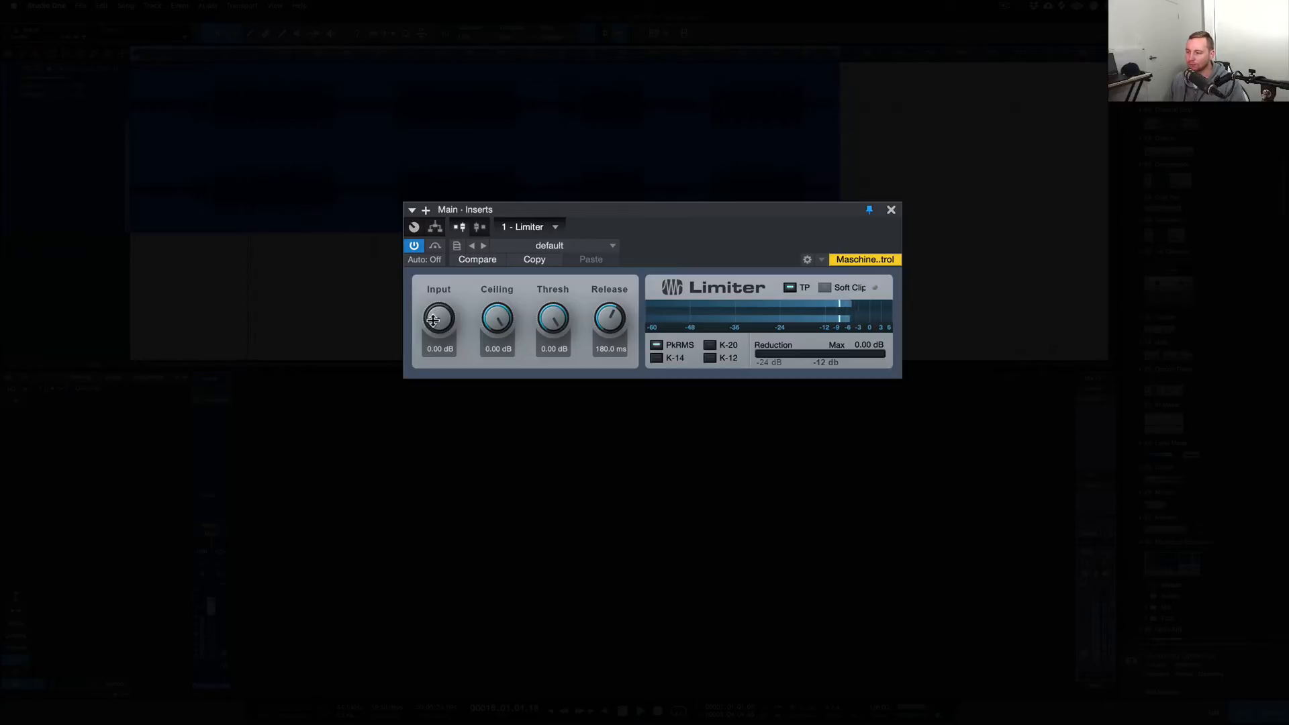
Nudge the main-bus Limiter's input gain up to 1.34 dB, leaving ceiling and threshold at 0 dB.
drag(438, 319, 438, 308)
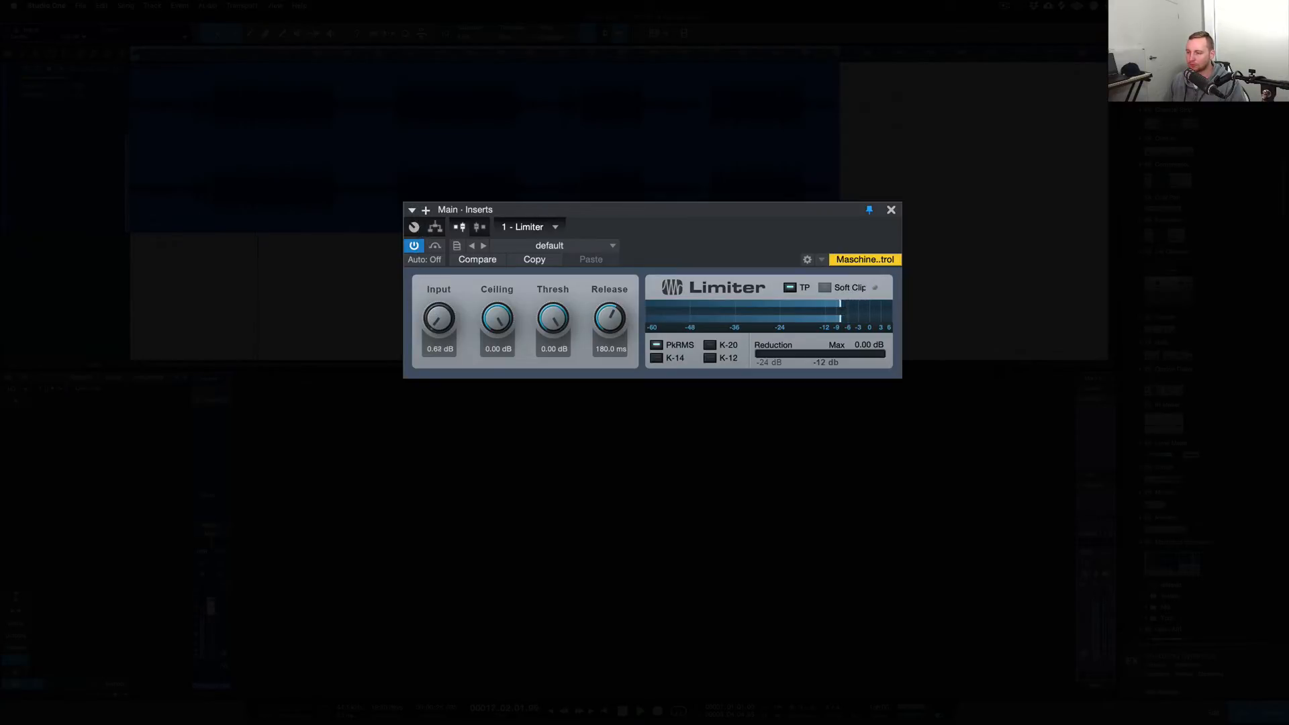
drag(438, 317, 438, 308)
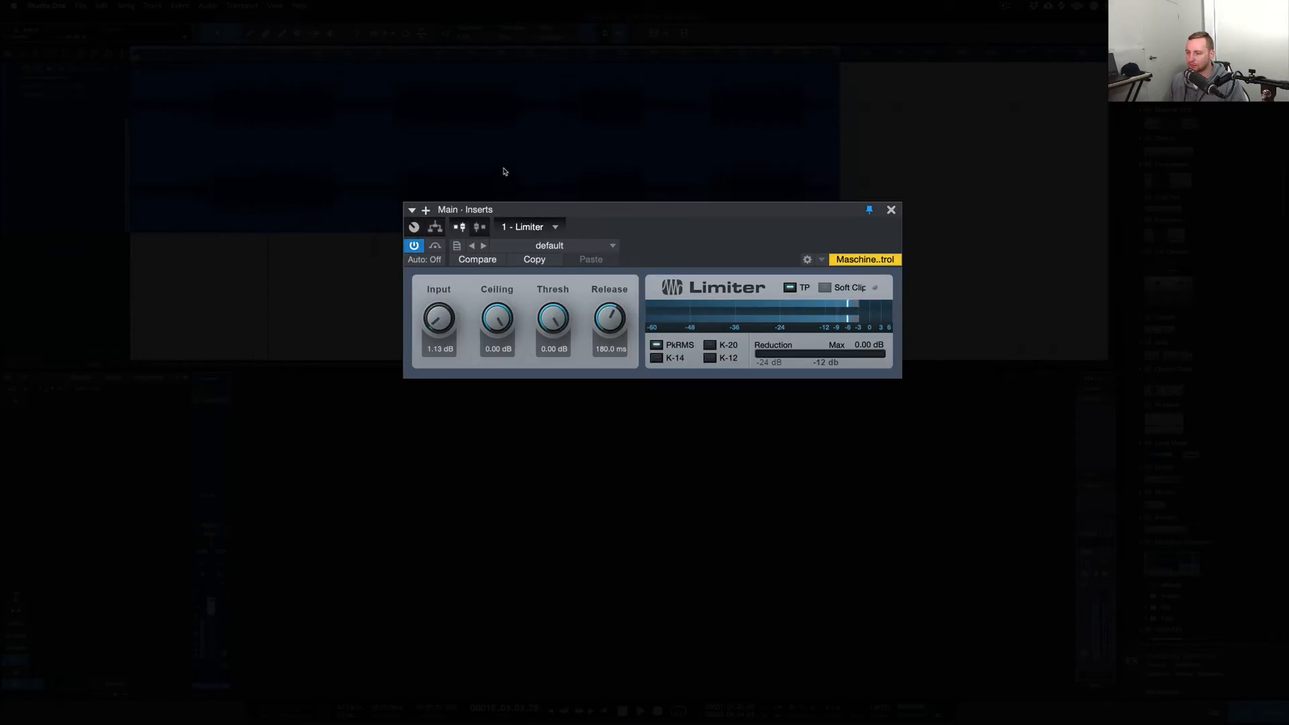
drag(439, 316, 439, 308)
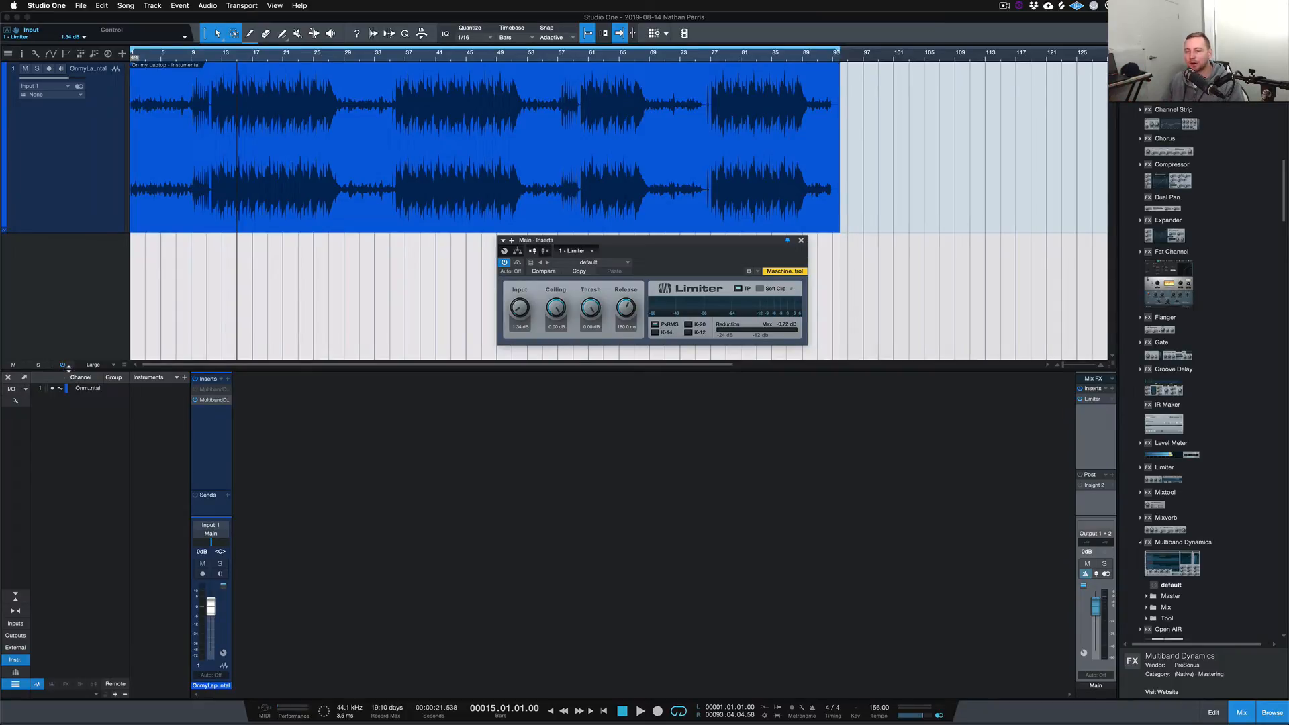
mouse_move(63, 365)
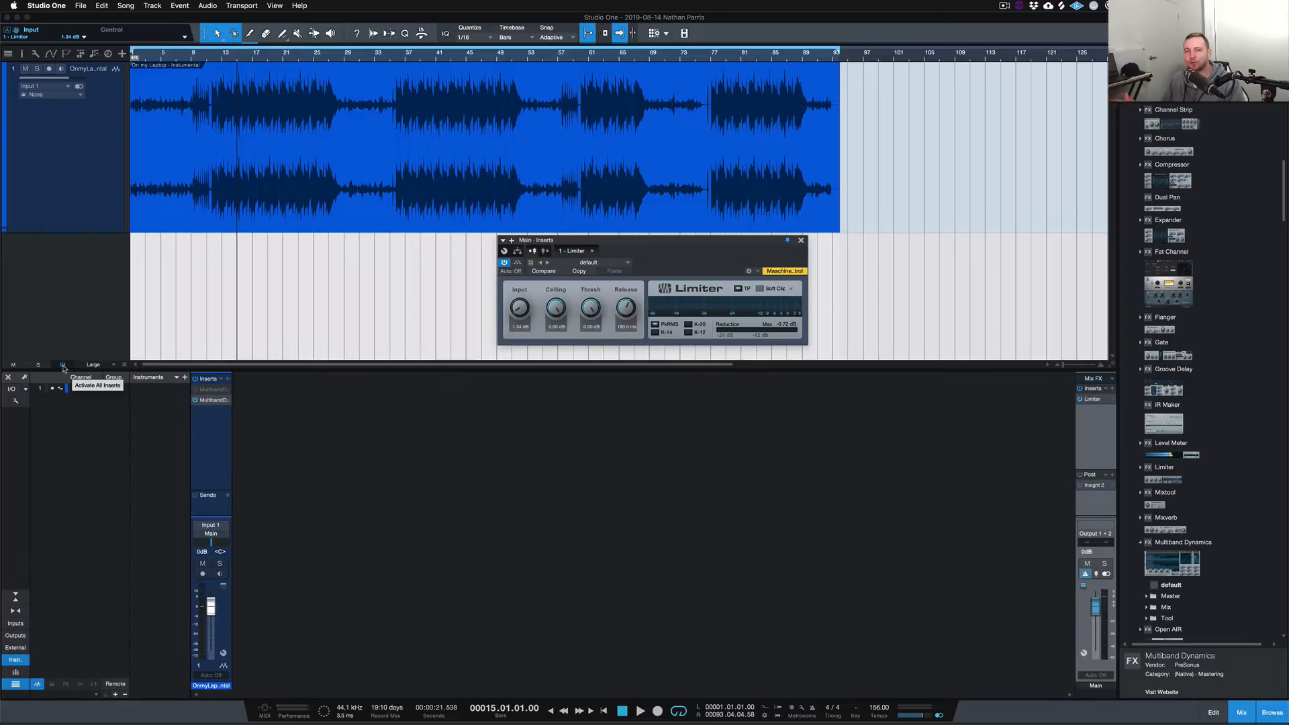